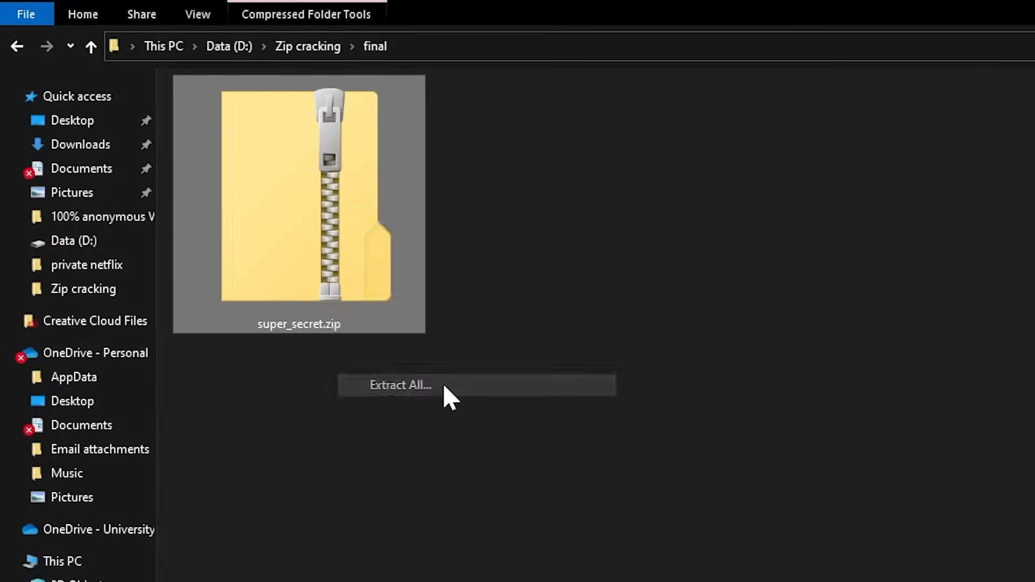
- Start extracting super_secret.zip using Extract All from its context menu
left_click(400, 385)
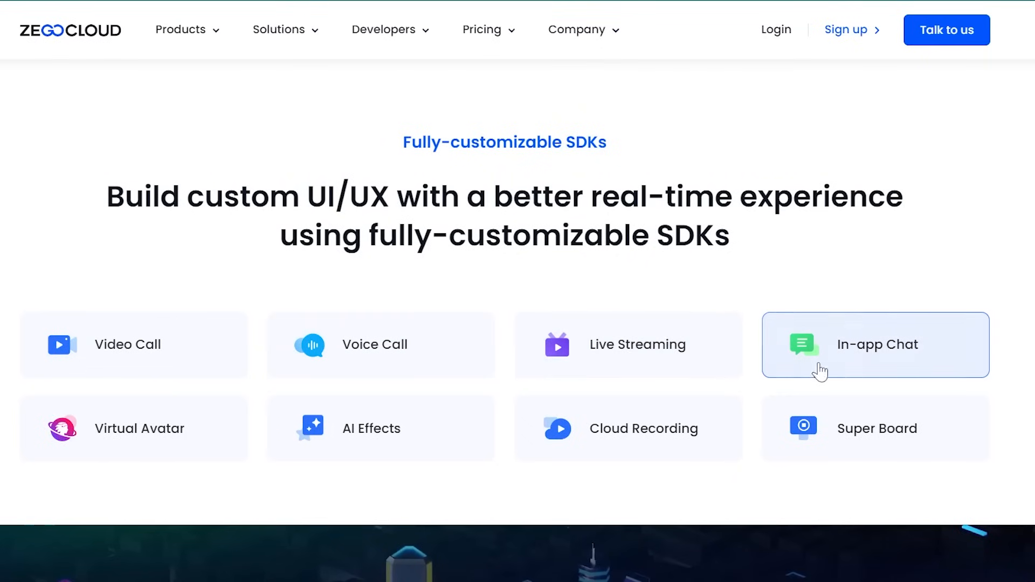
mouse_move(659, 449)
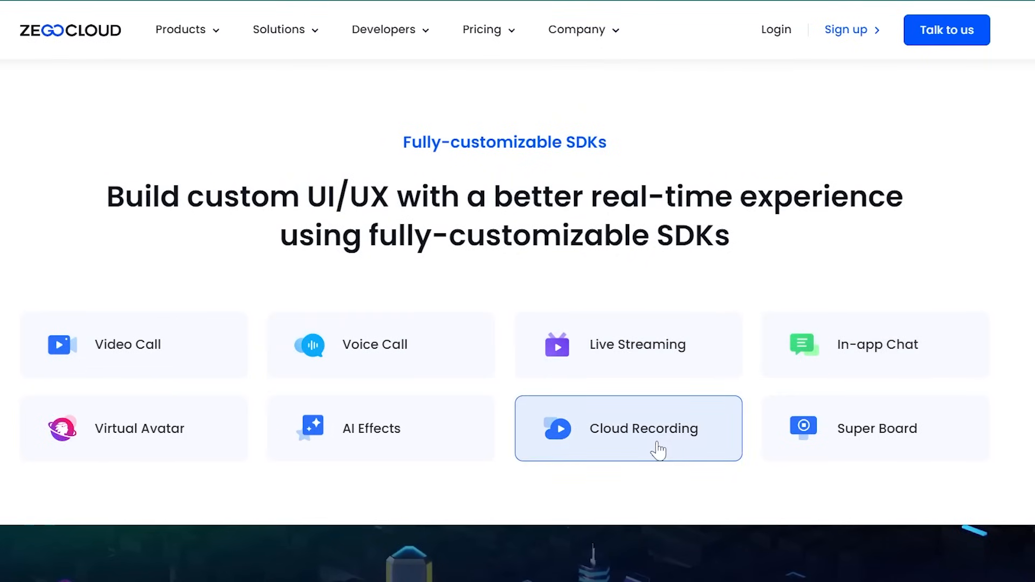
mouse_move(326, 455)
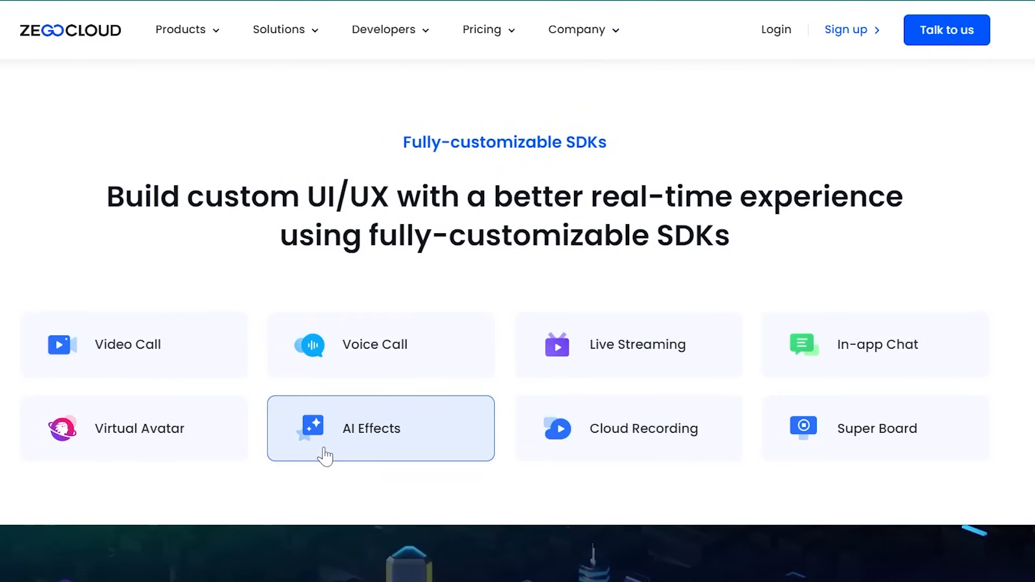
mouse_move(291, 463)
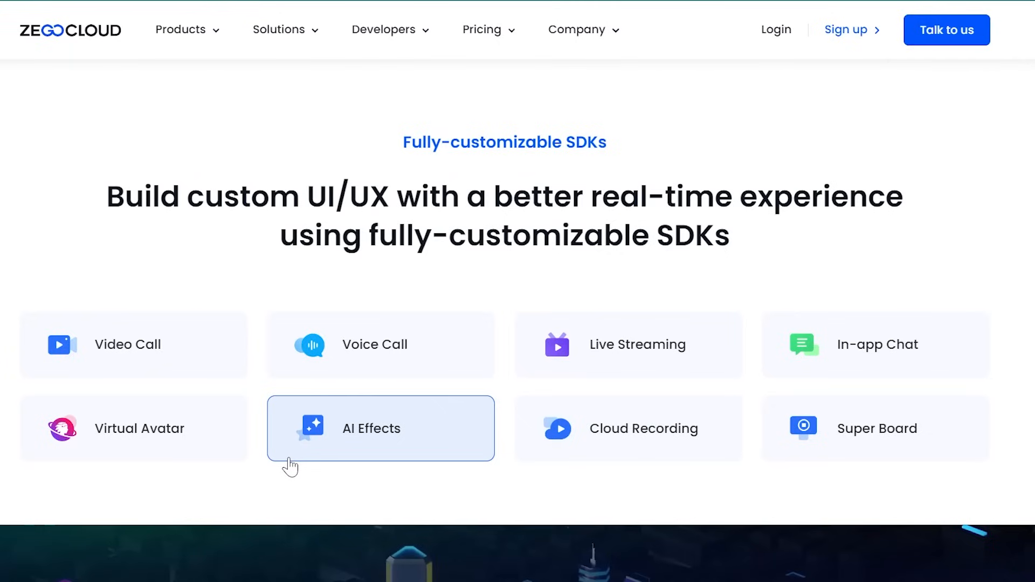
mouse_move(280, 470)
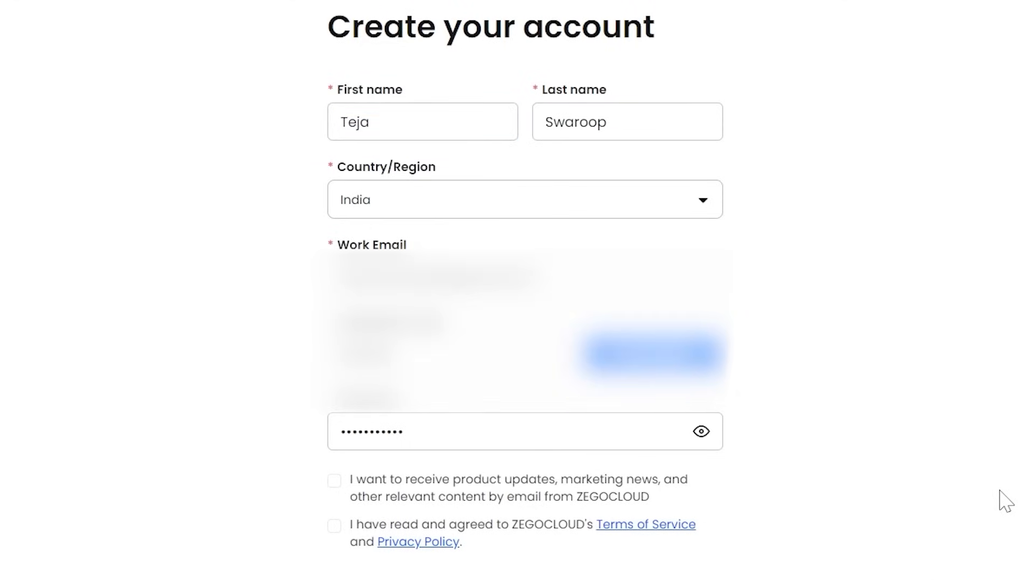
- Accept the terms of service and privacy policy on the ZEGOCLOUD sign-up form
left_click(654, 354)
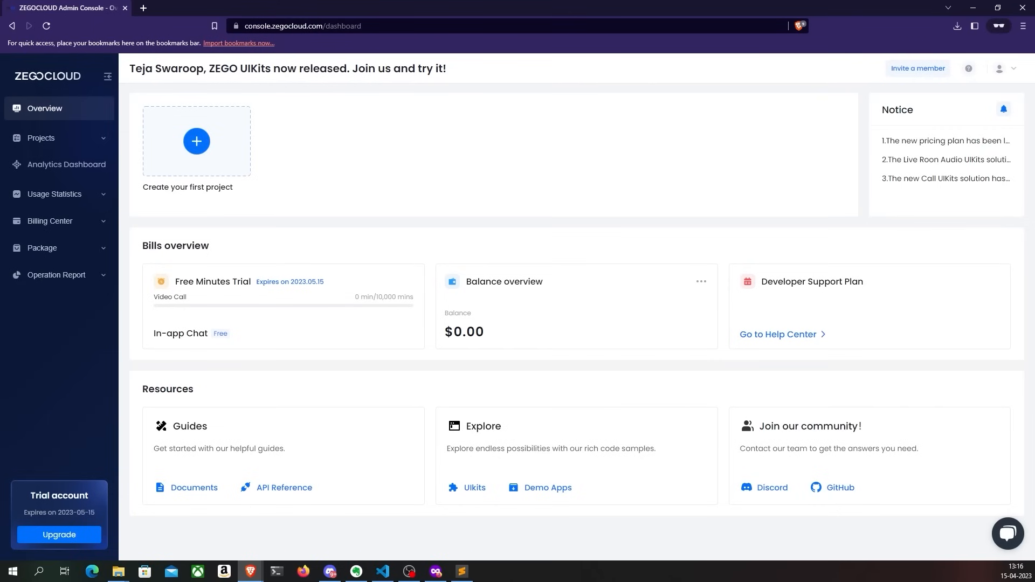
mouse_move(208, 135)
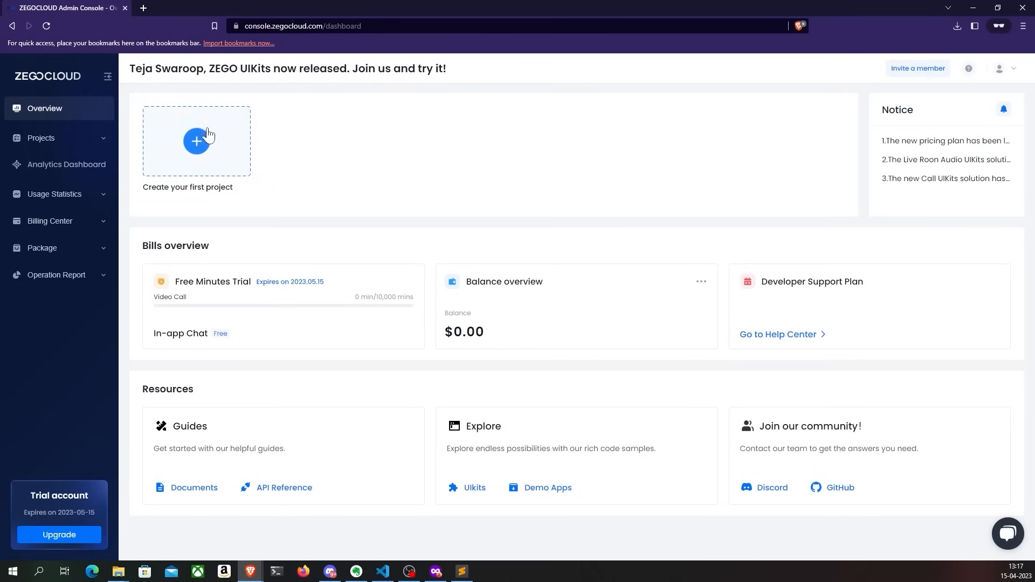
- Create a Voice & Video Call project from UIKits with grid layout, then save and continue to integration
left_click(196, 140)
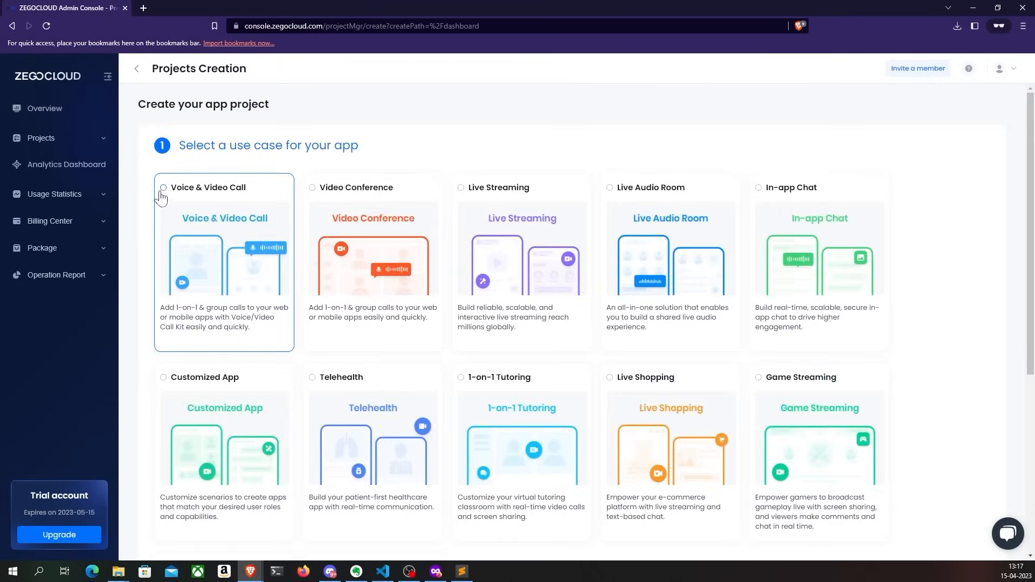
left_click(163, 188)
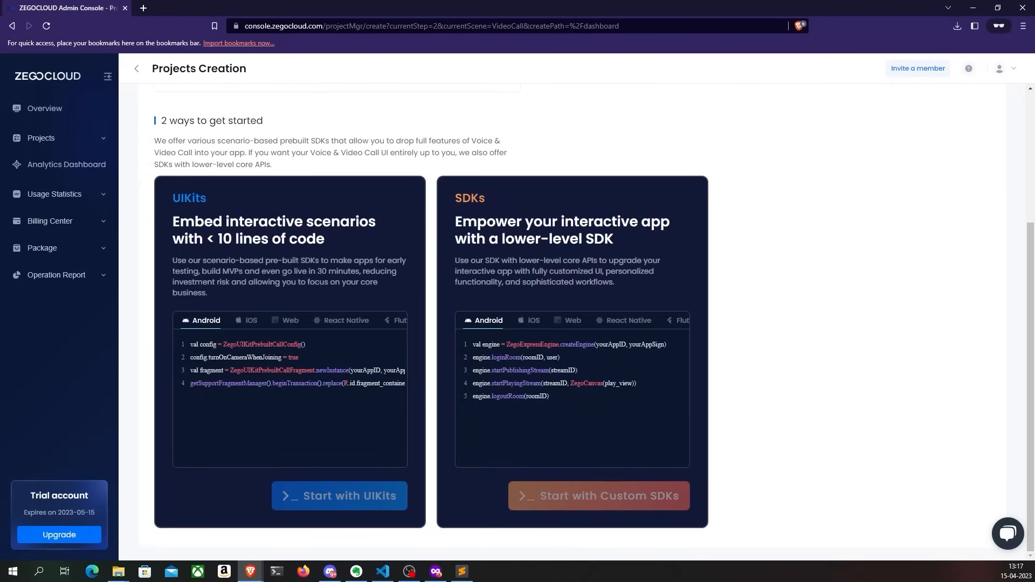
double_click(189, 198)
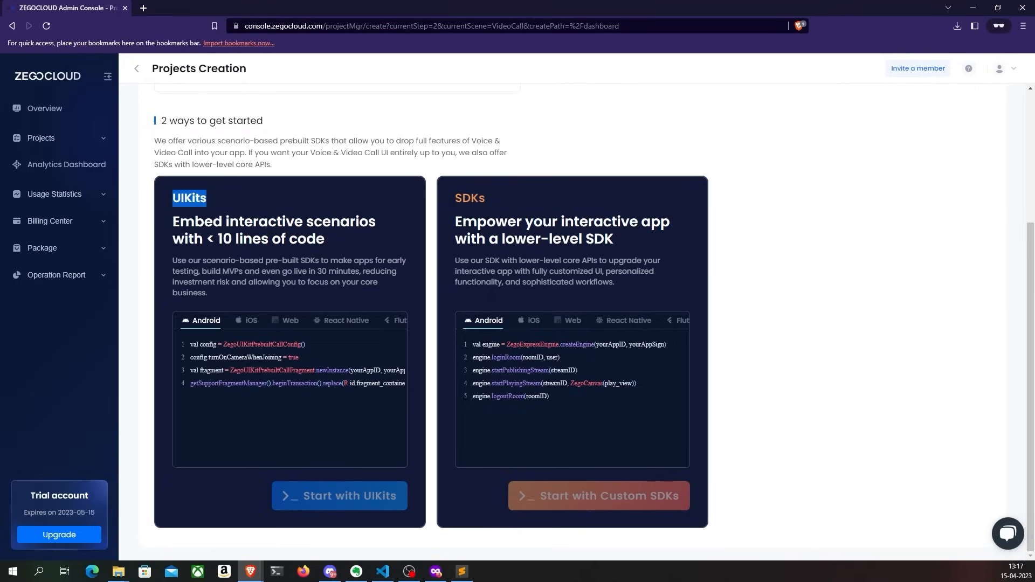
left_click(339, 496)
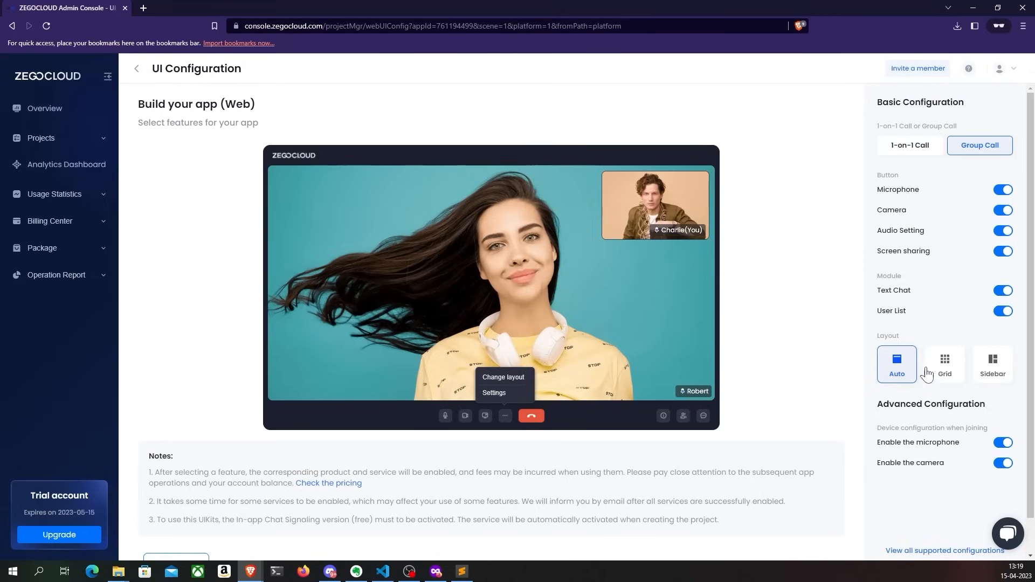
left_click(944, 364)
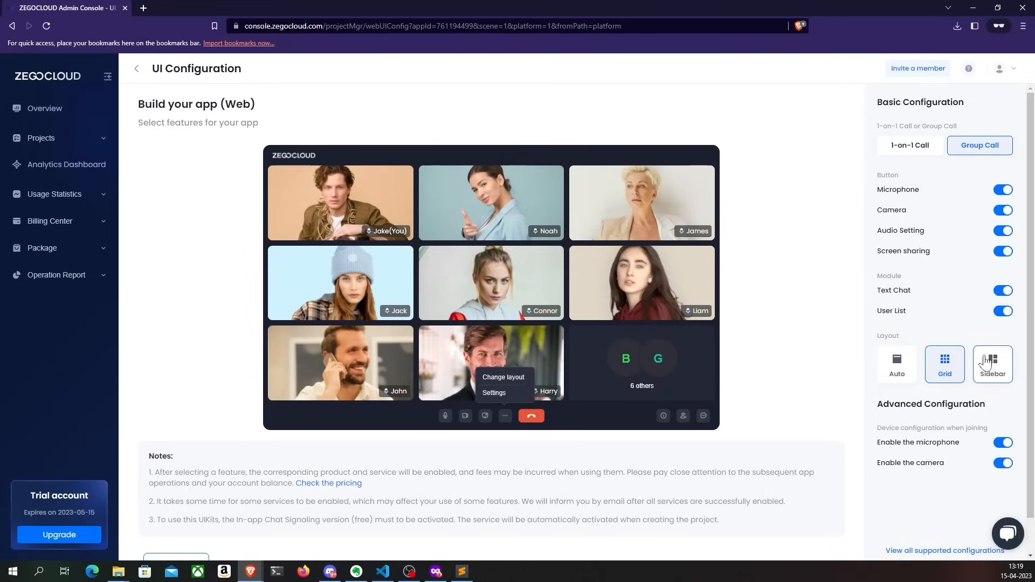
scroll("down", 3)
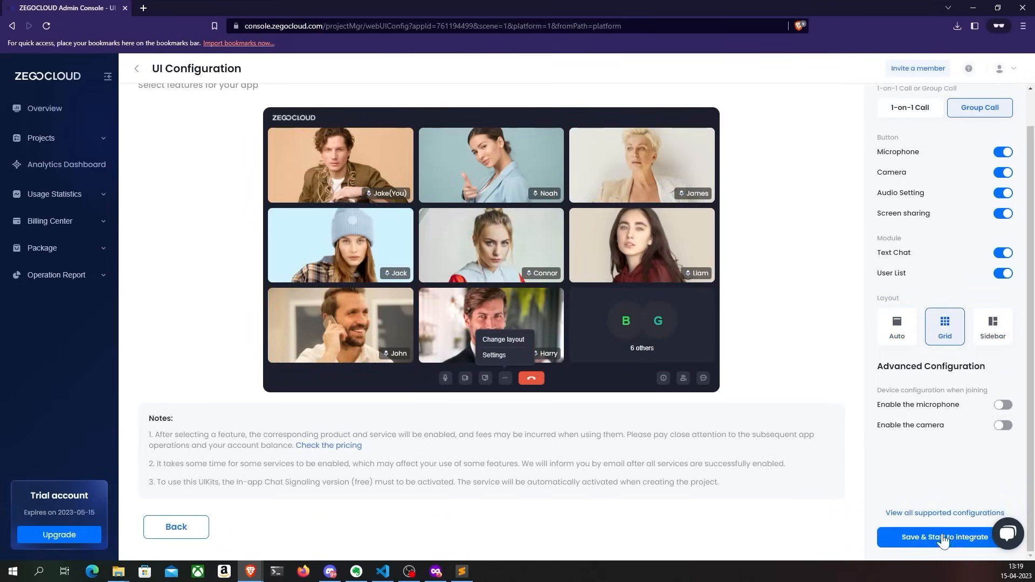
left_click(944, 537)
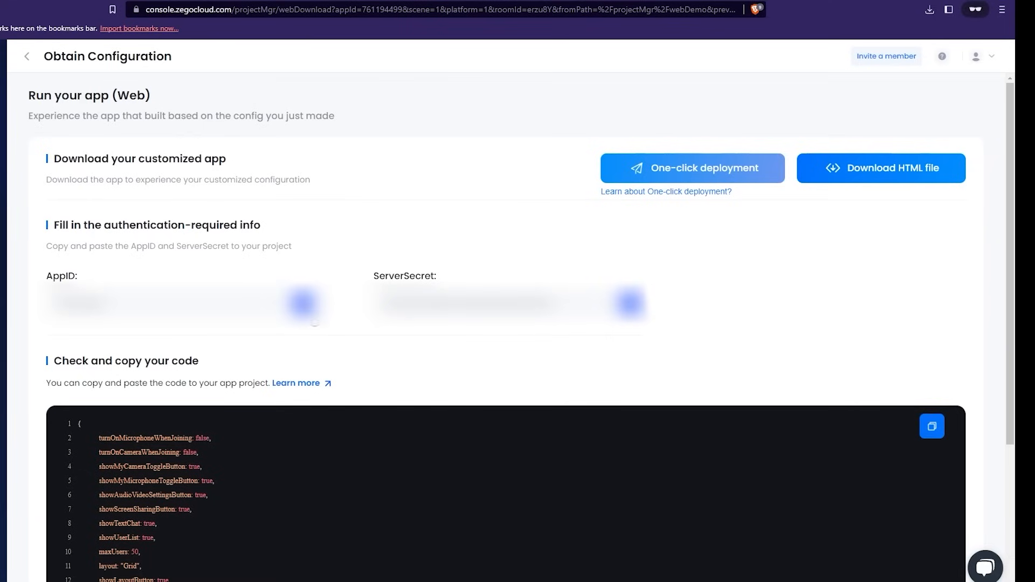
mouse_move(932, 193)
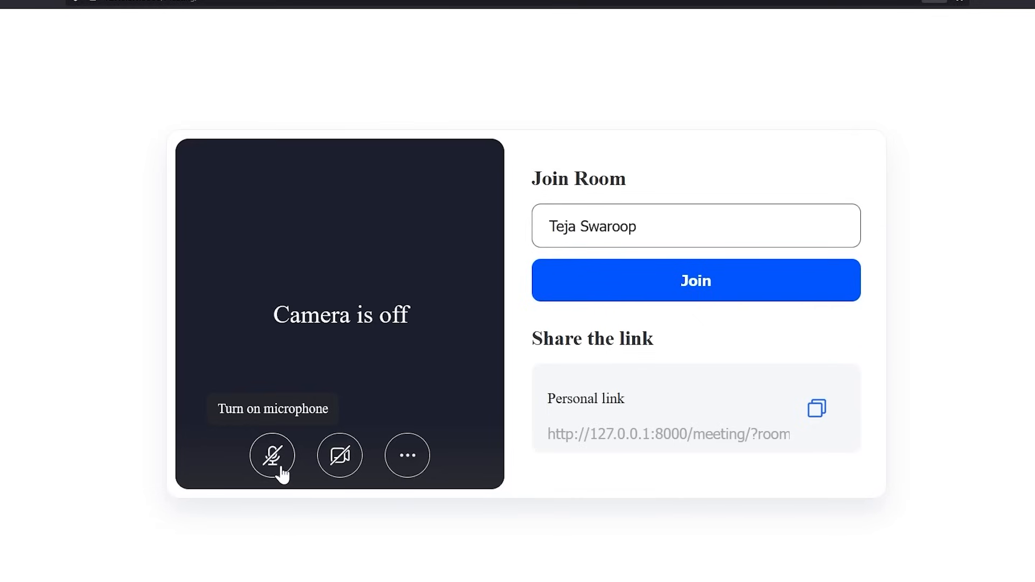
mouse_move(280, 479)
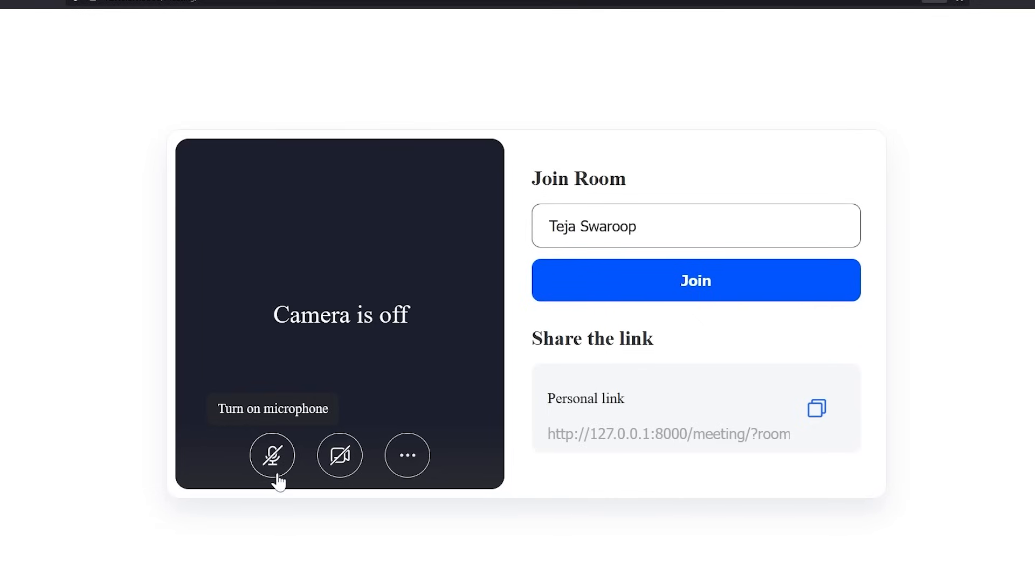
- Turn the camera on, allow camera access, and join the call room
left_click(339, 456)
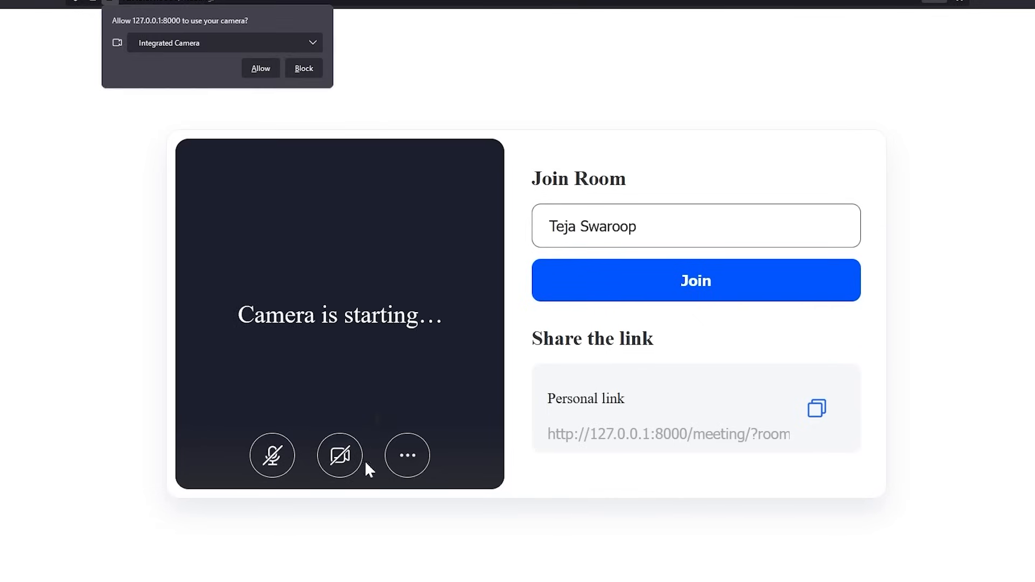
left_click(259, 67)
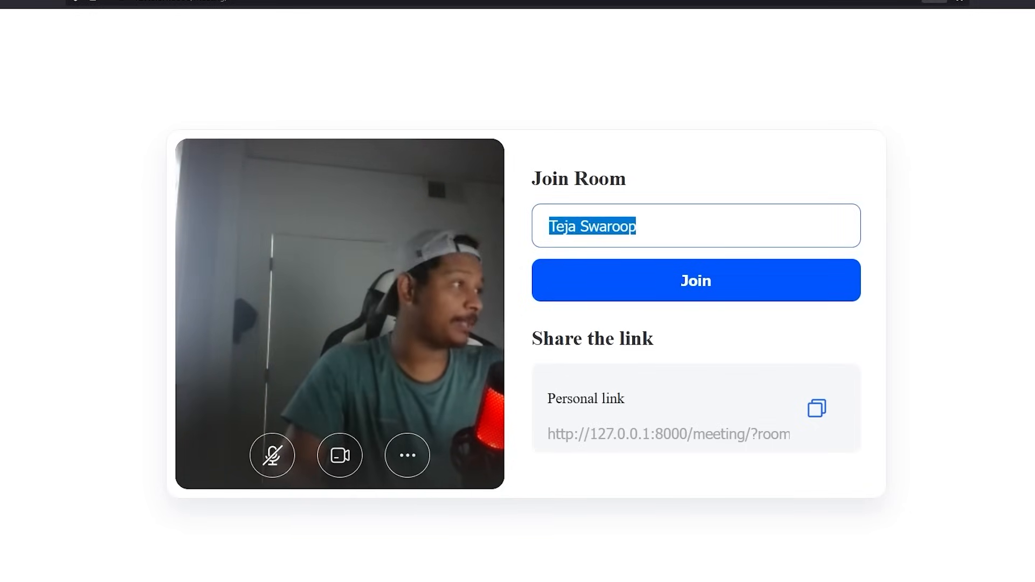
left_click(191, 8)
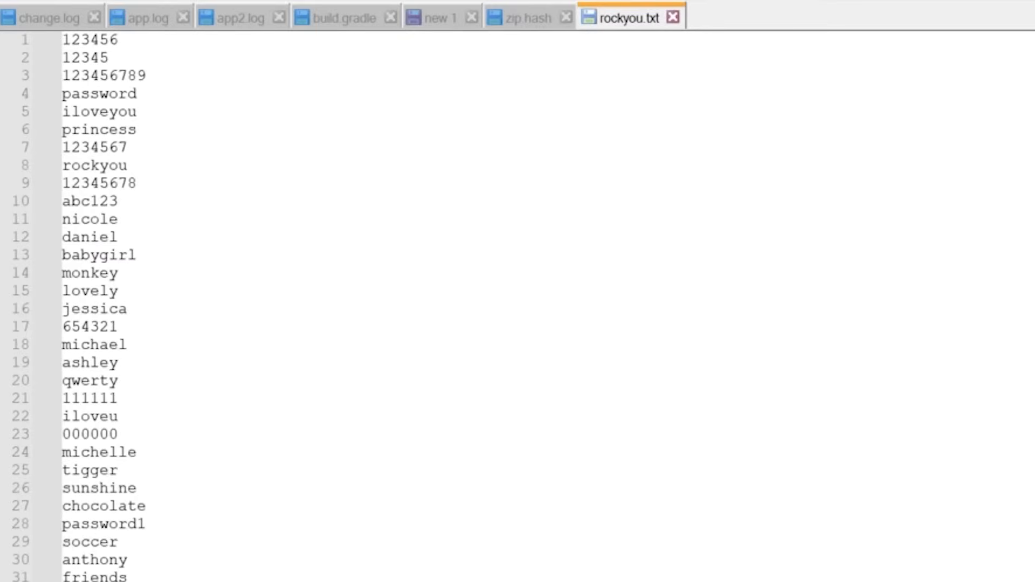
scroll("down", 3)
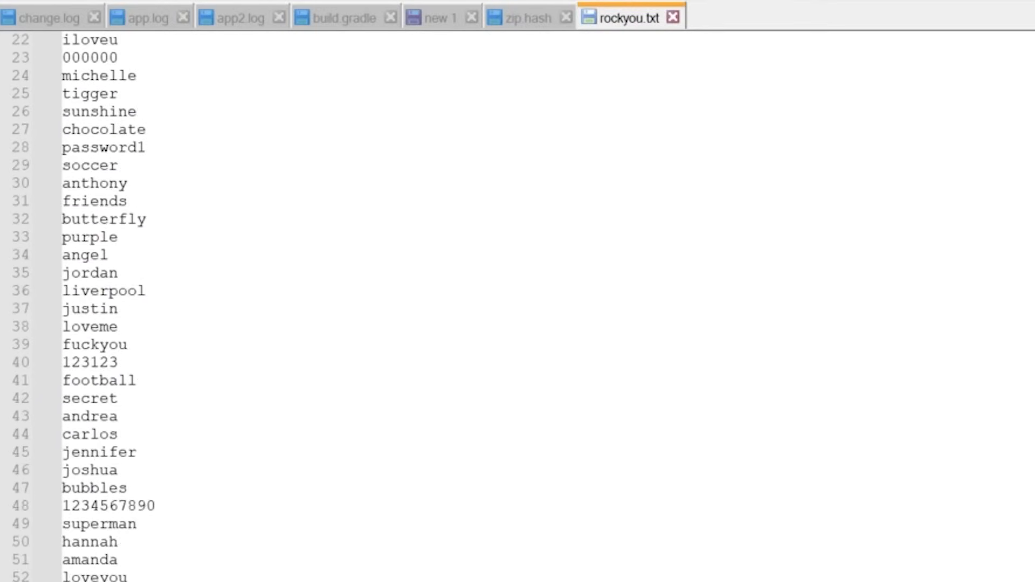
scroll("down", 3)
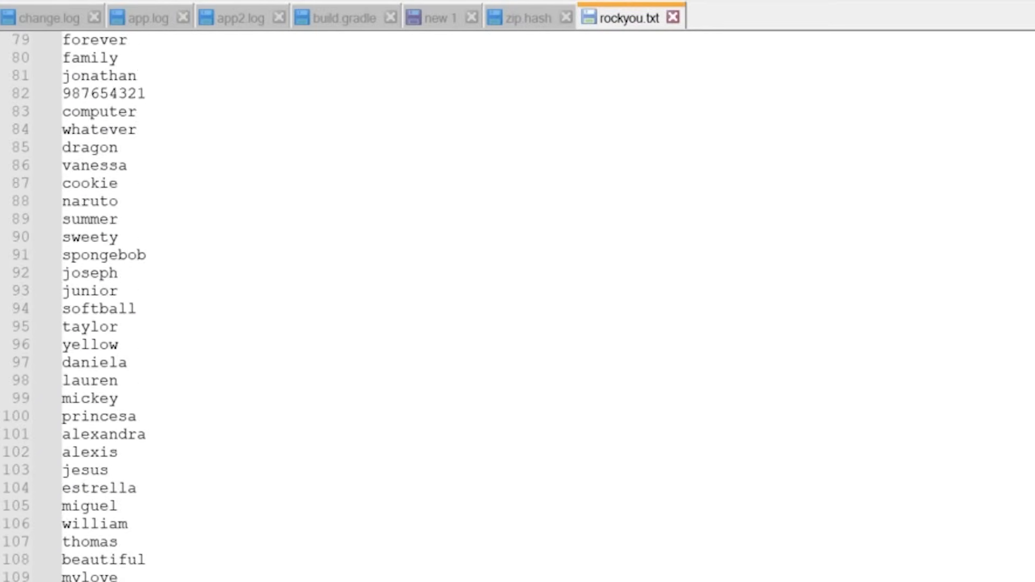
scroll("down", 3)
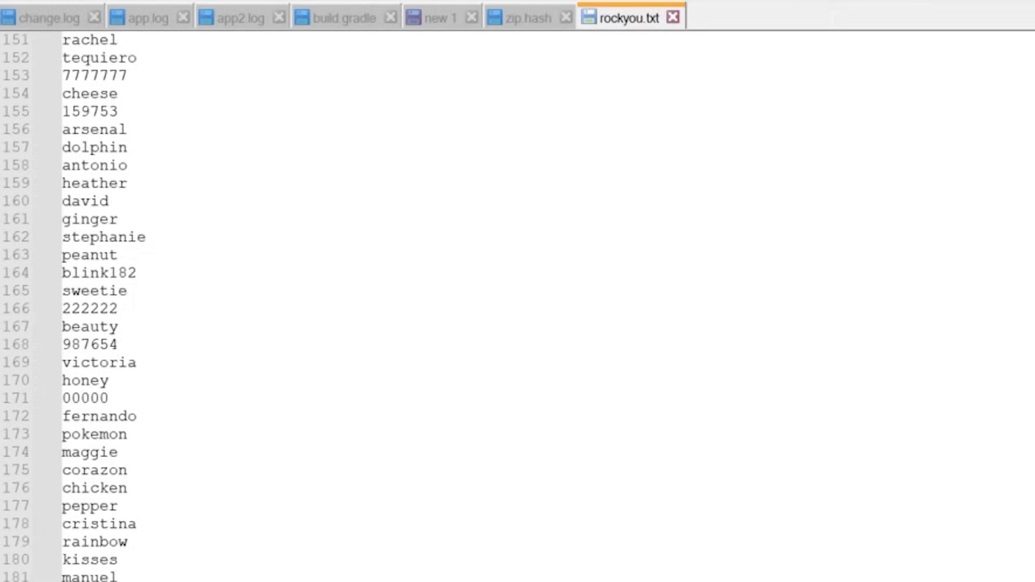
scroll("down", 3)
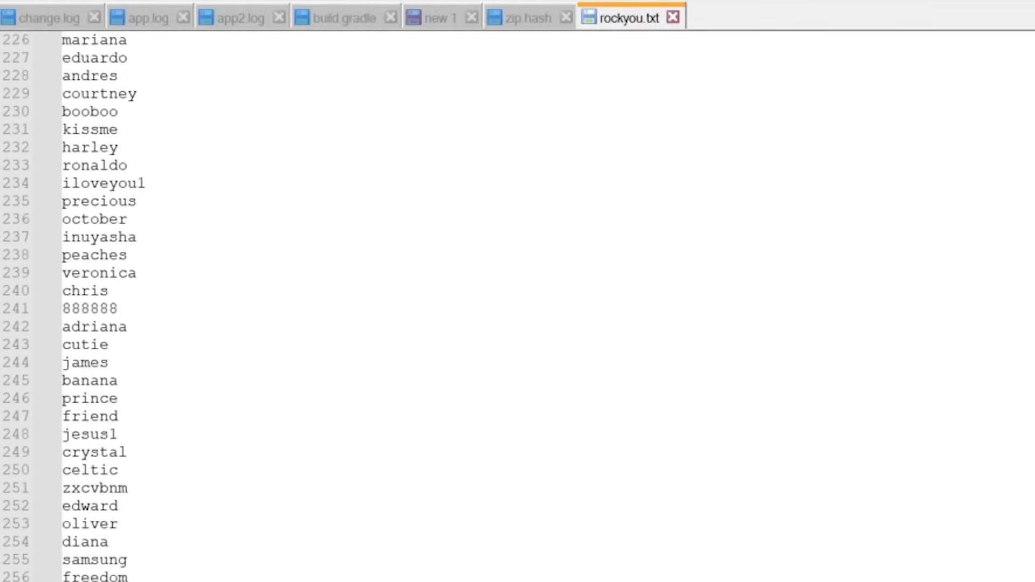
scroll("down", 3)
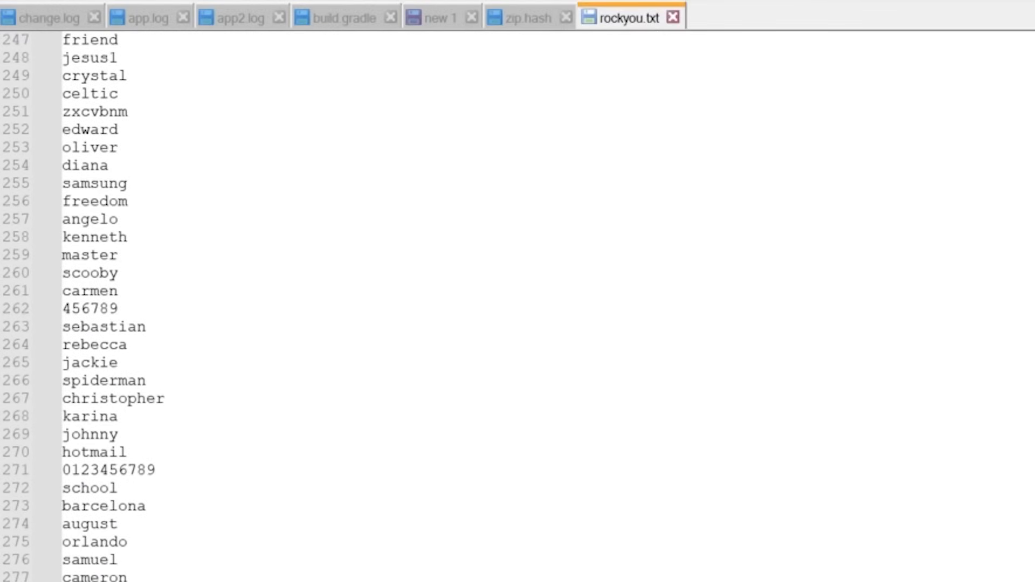
left_click(89, 273)
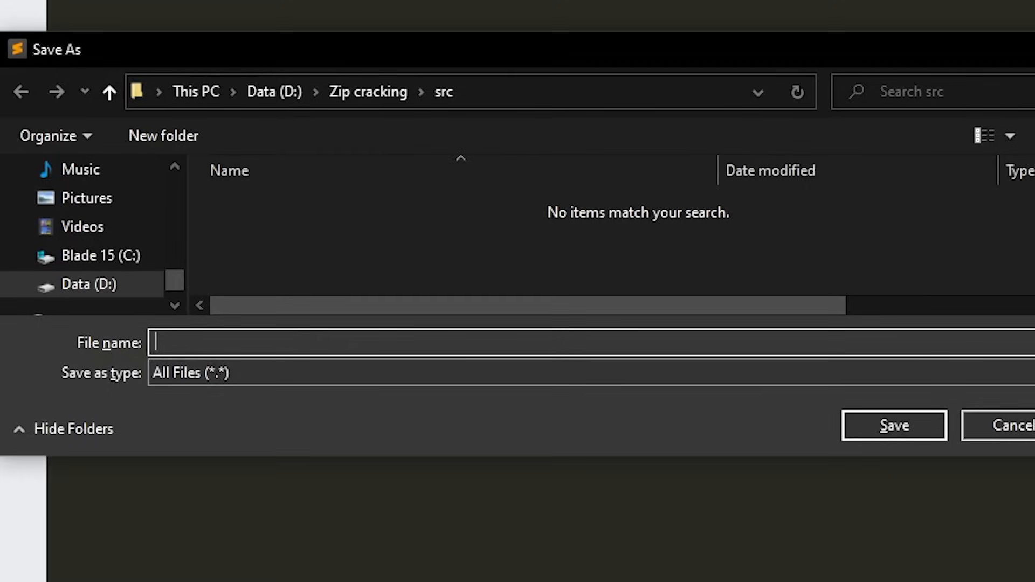
- Save zipcracker.py in the src folder and write its zipfile-based rockyou.txt cracking code
type("zipcracker.")
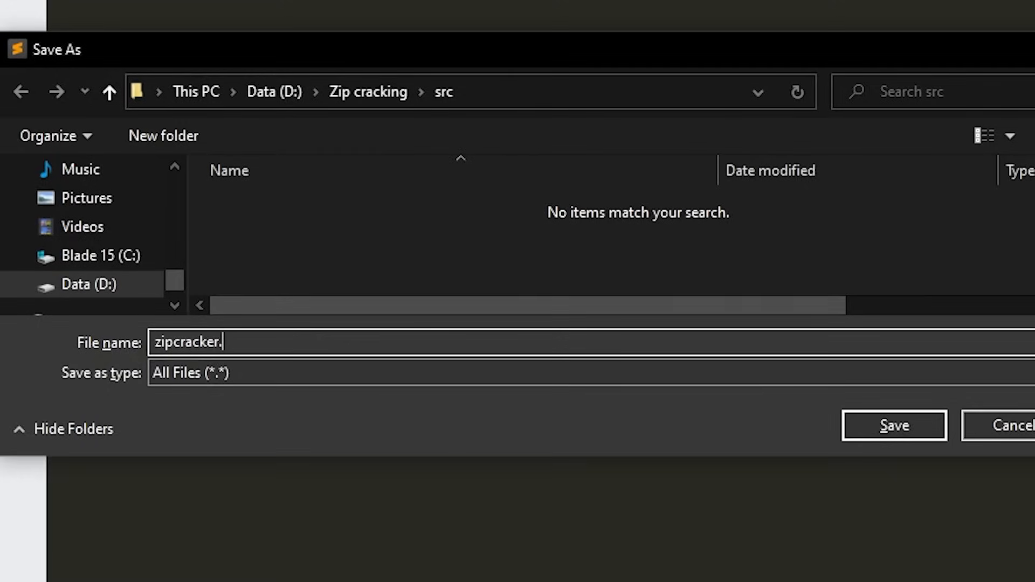
left_click(894, 425)
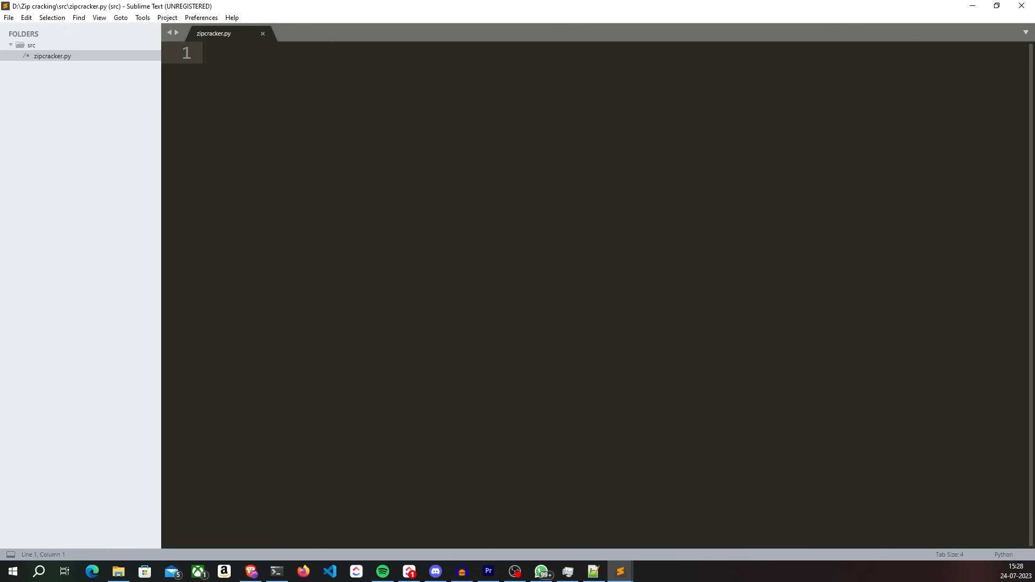
type("import zipfile")
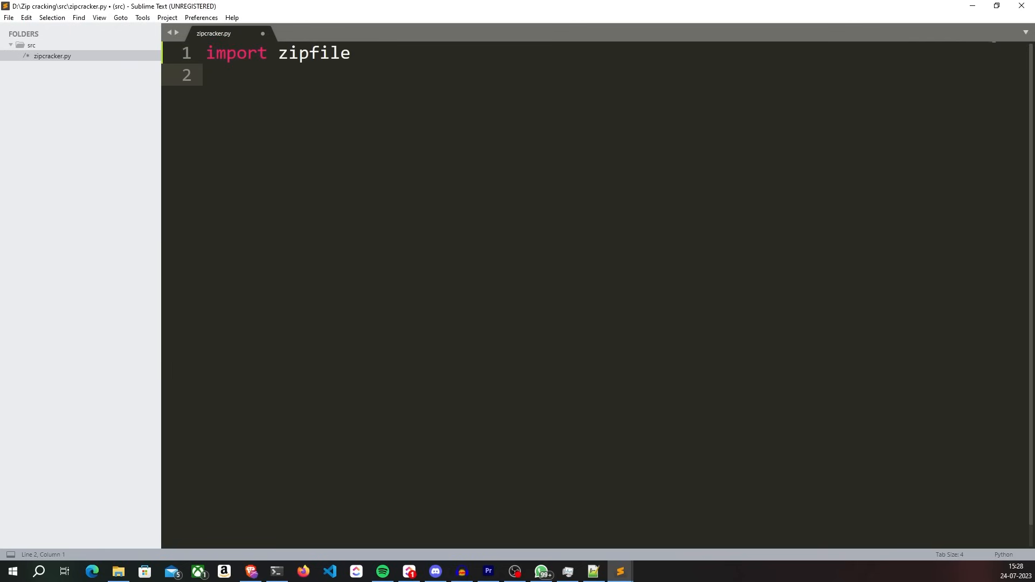
mouse_move(151, 369)
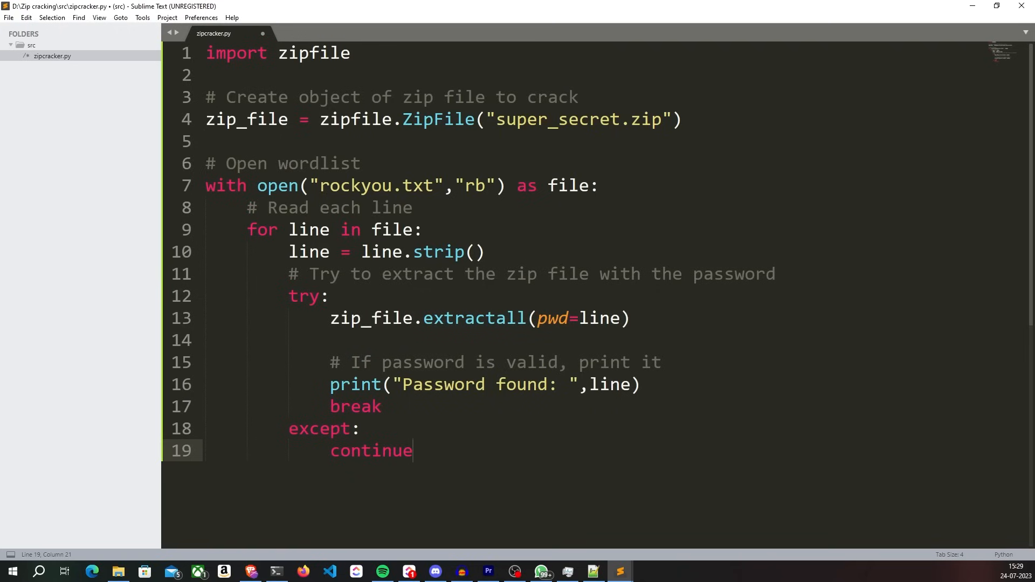
double_click(378, 186)
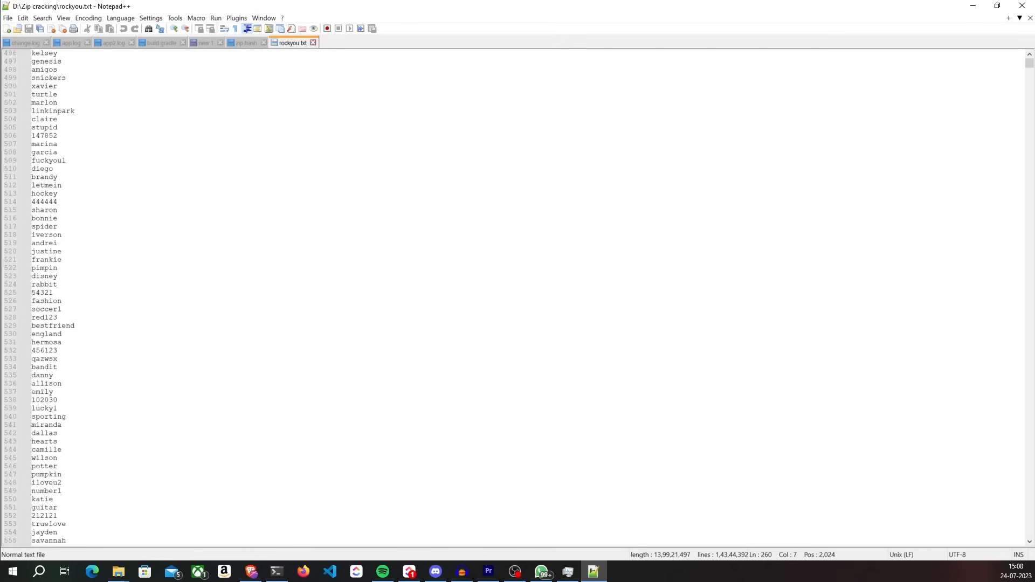
scroll("down", 3)
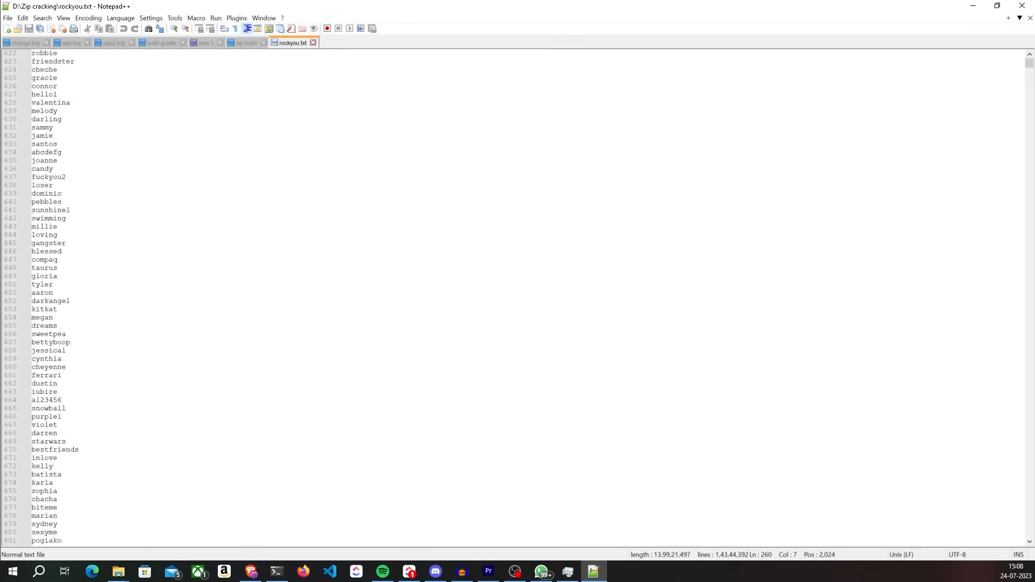
left_click(619, 571)
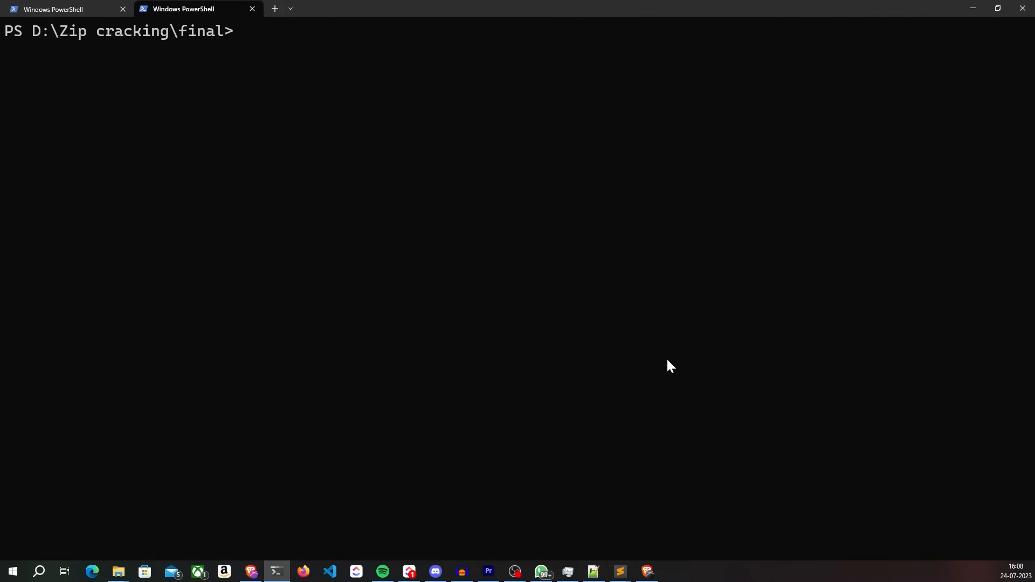
- Extract super_secret.zip's hash into zip.hash with zip2john.exe and display it
type("zip2jo")
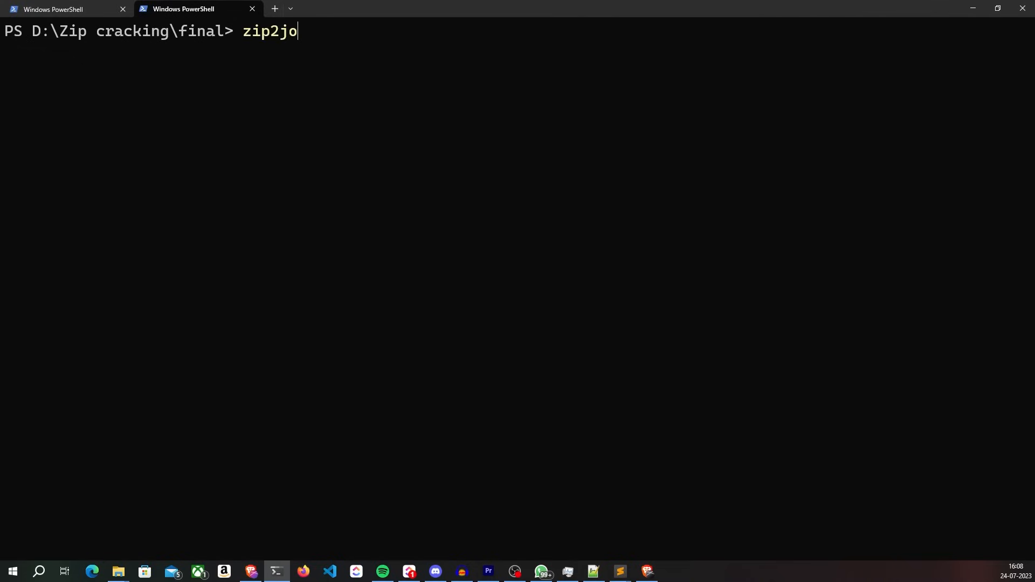
type("hn.exe")
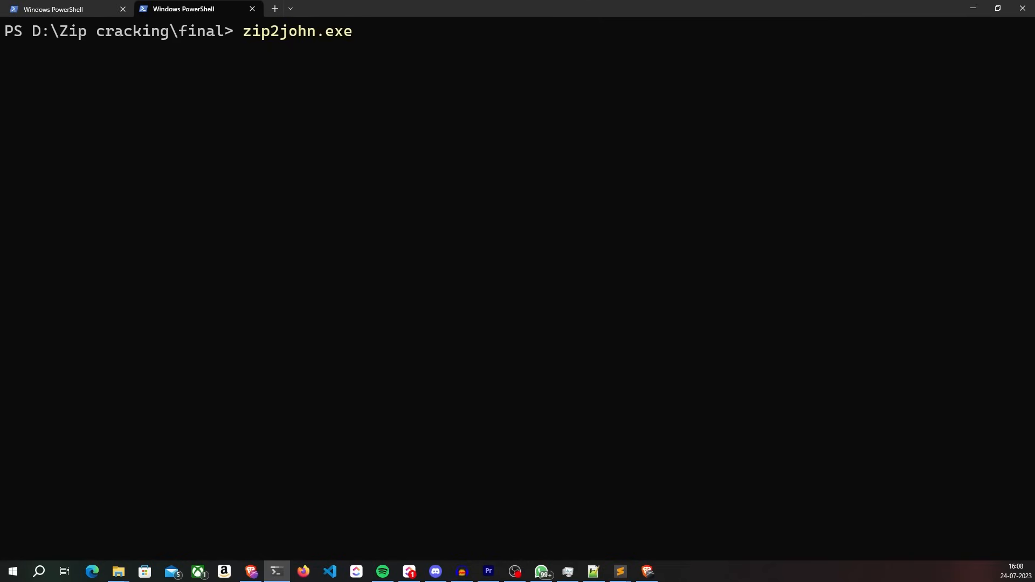
type(".\\super_secret.zip")
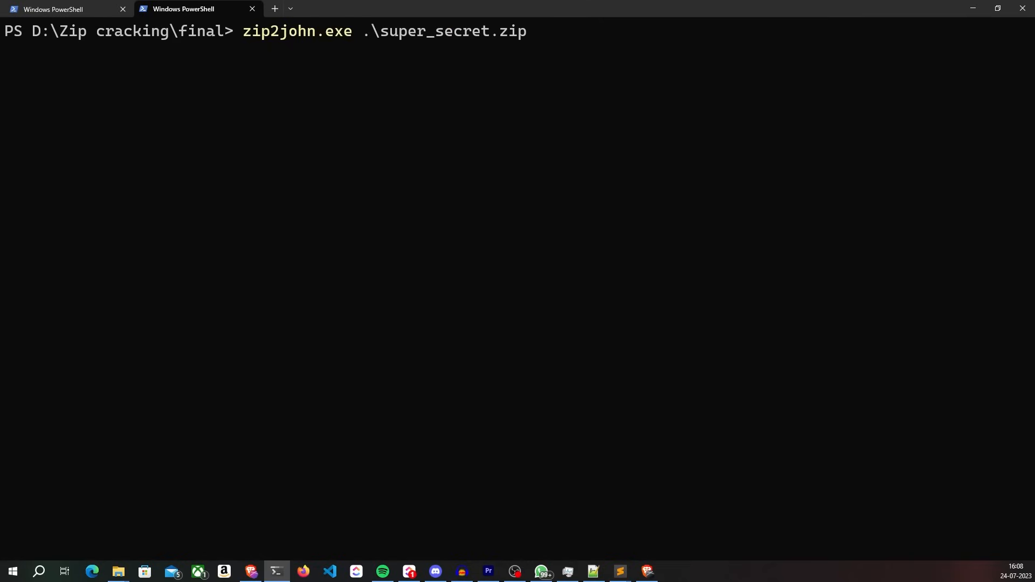
type("> zip")
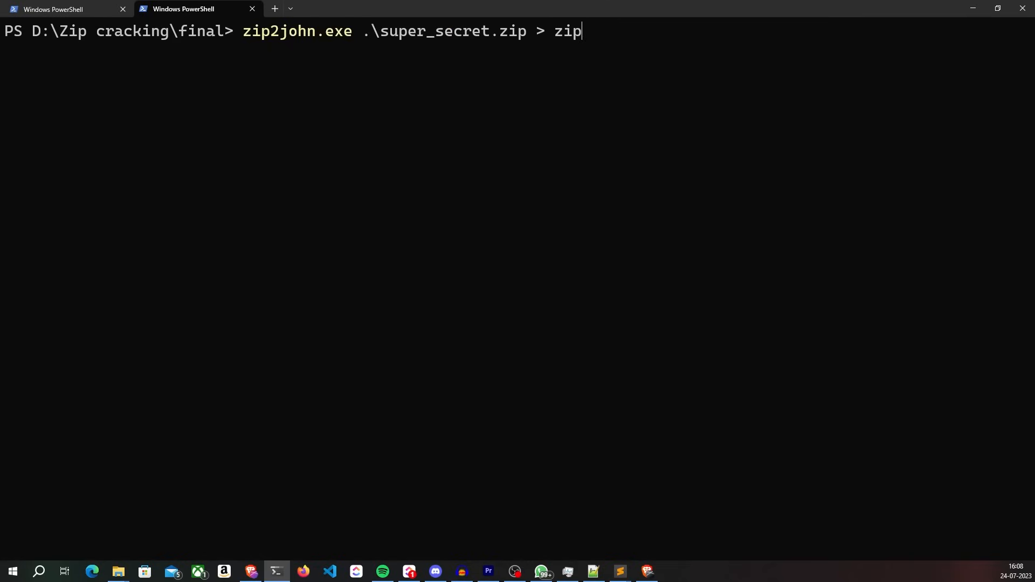
key("Return")
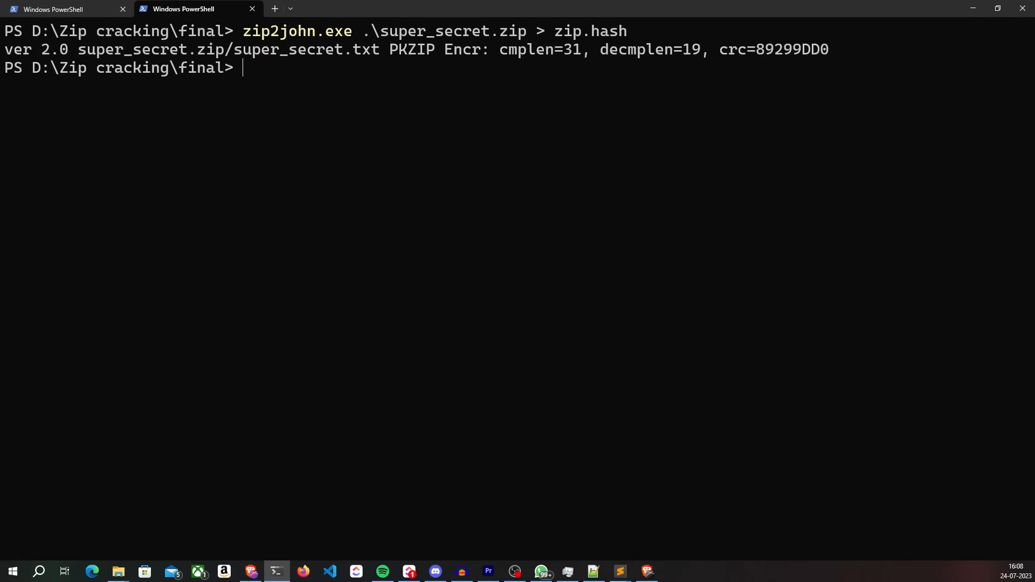
key("Return")
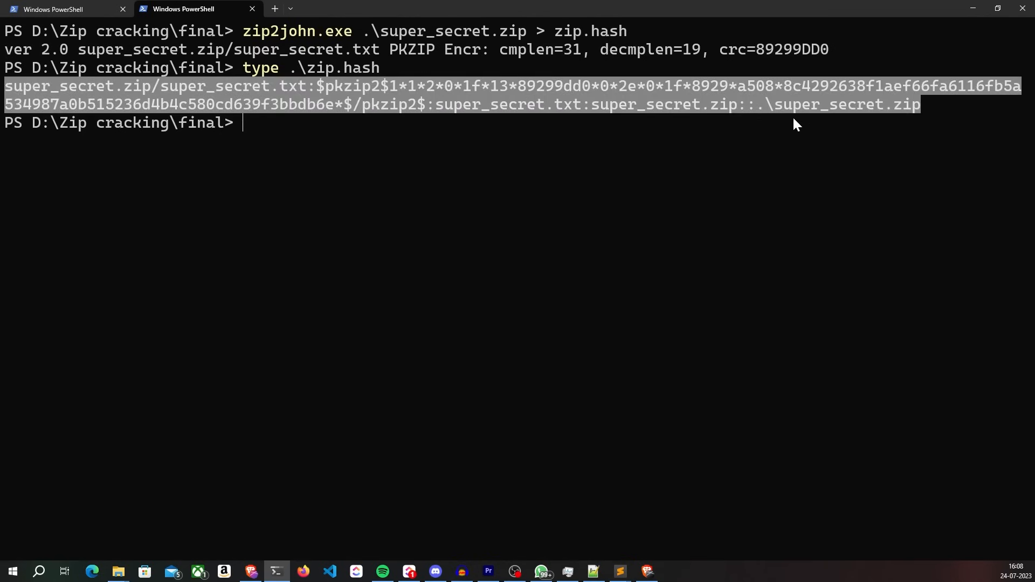
- Run john on zip.hash with the D:\Zip cracking\rockyou.txt wordlist
type("john")
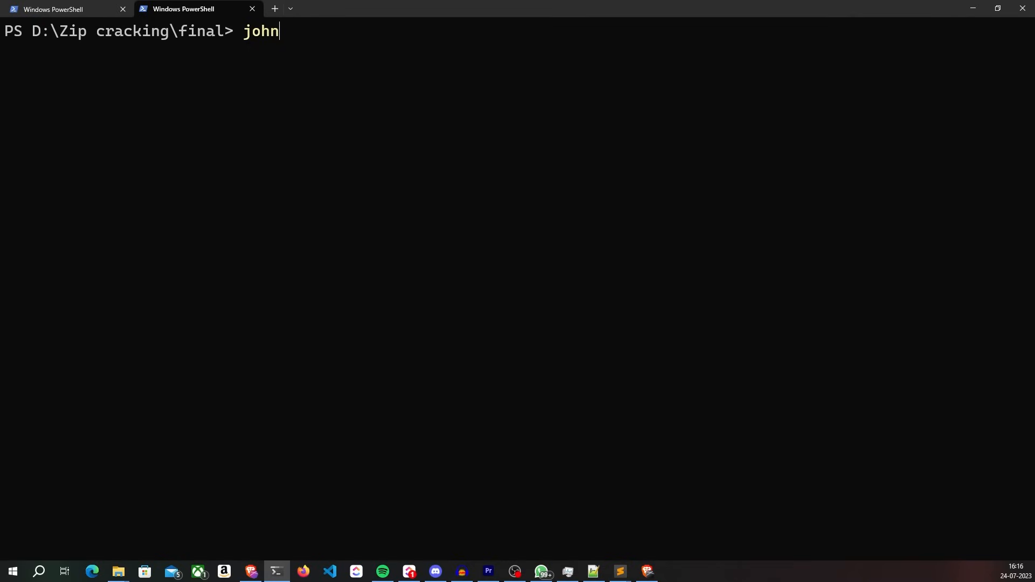
type(".\\zip.hash -w=")
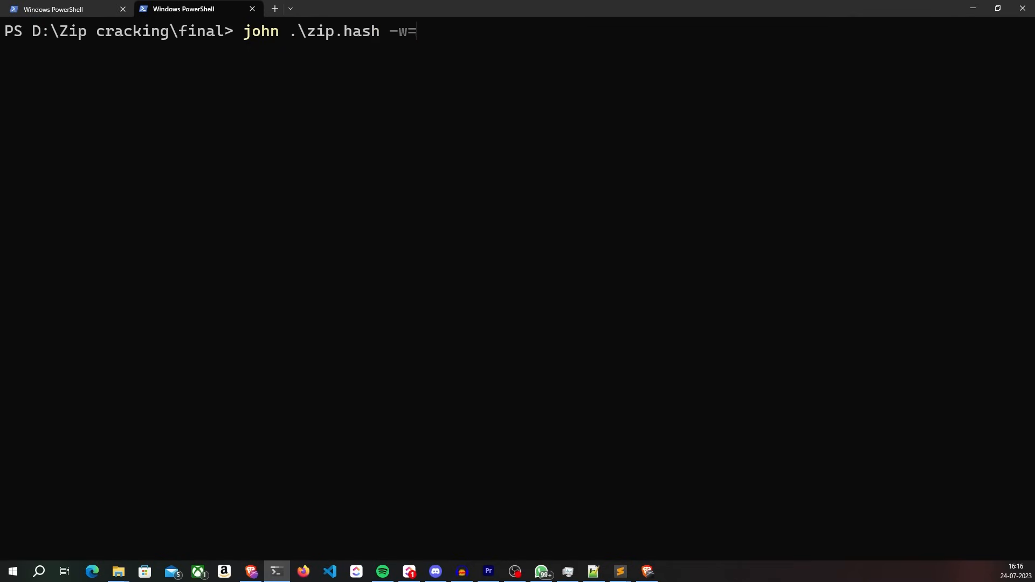
type("\"D:\\Zip cracking\\r\"")
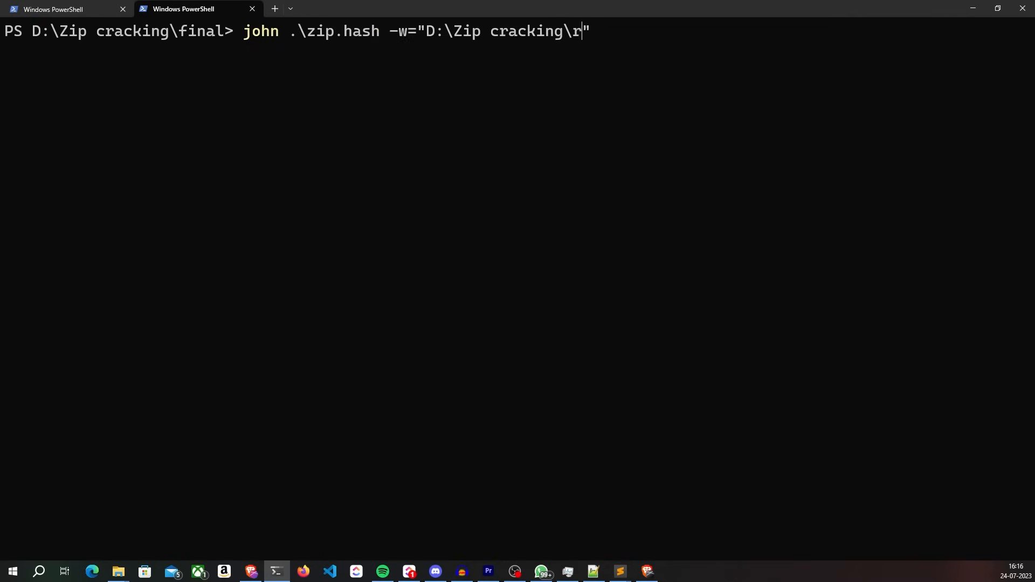
type("ockyou.txt")
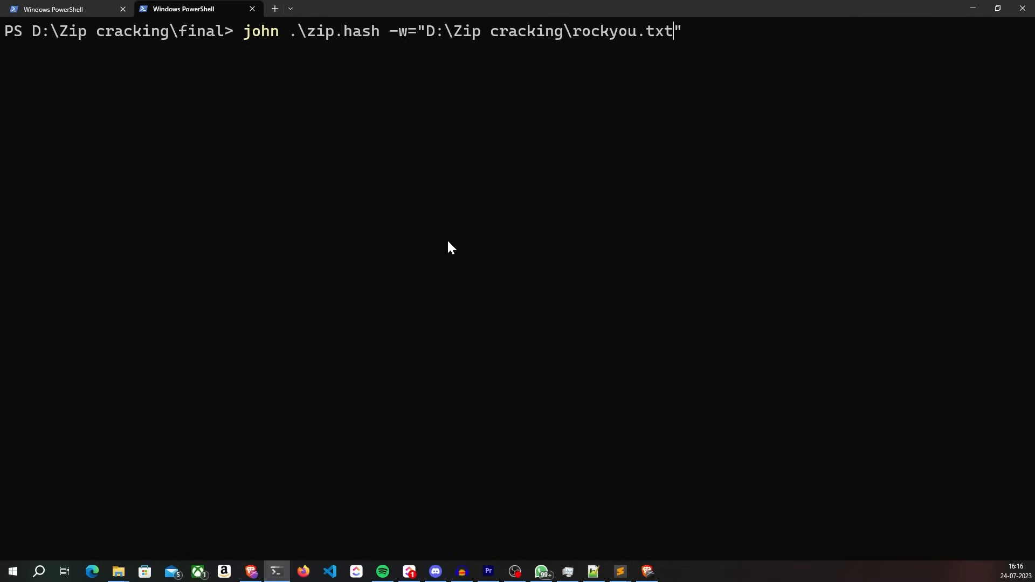
key("Return")
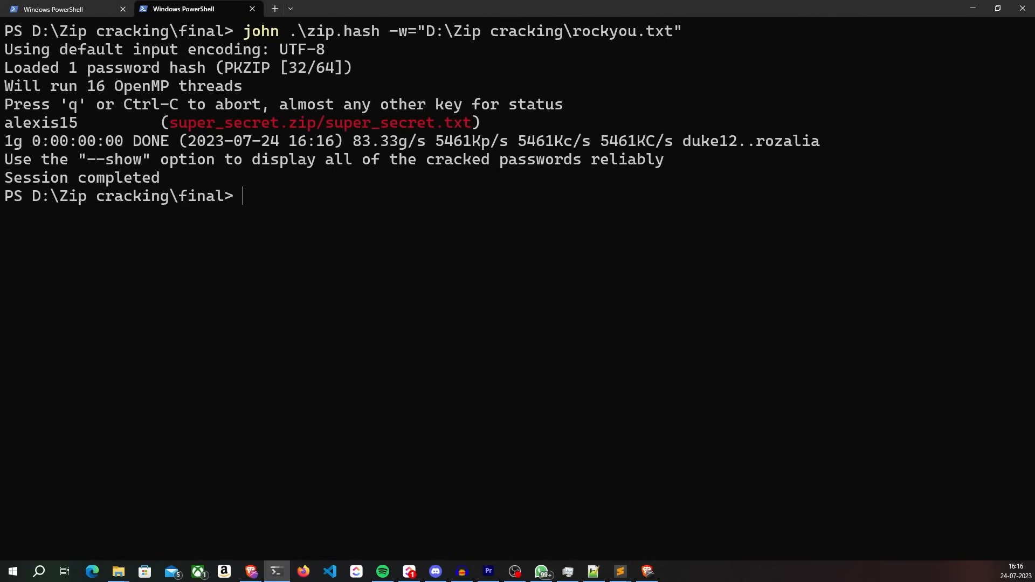
mouse_move(449, 248)
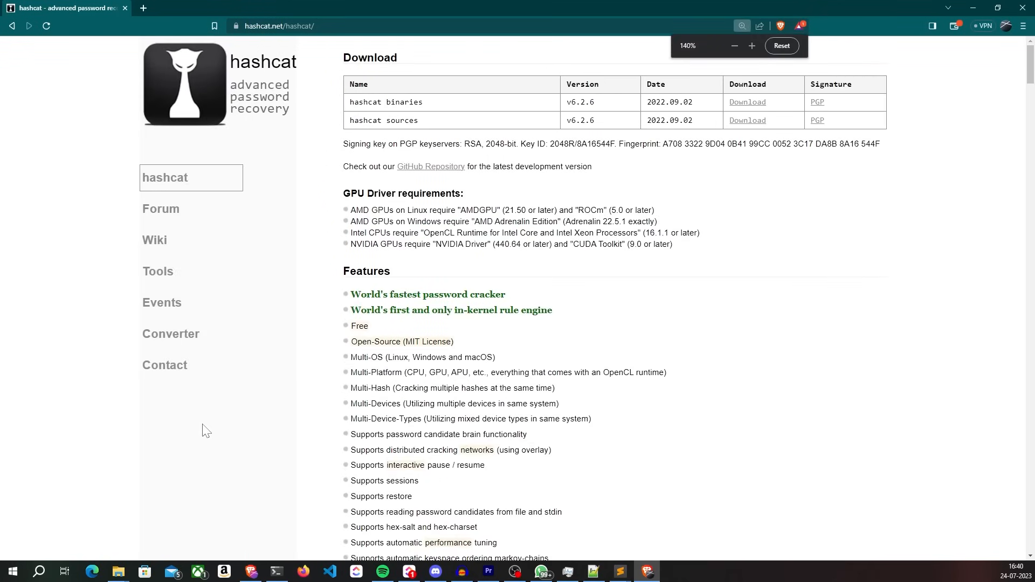
- Search for nvidia cuda and go to NVIDIA's CUDA Toolkit download page
left_click(816, 377)
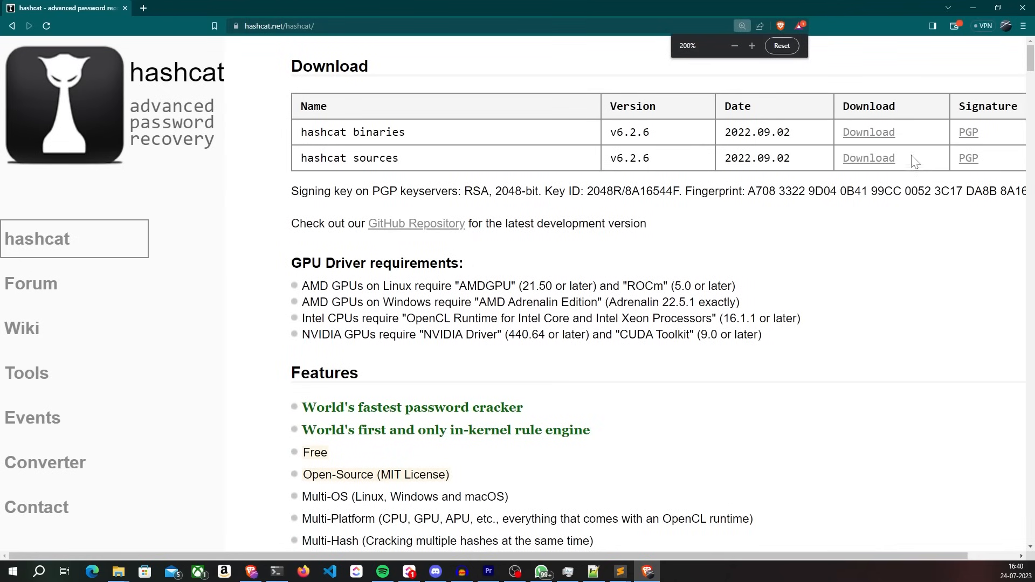
left_click(867, 132)
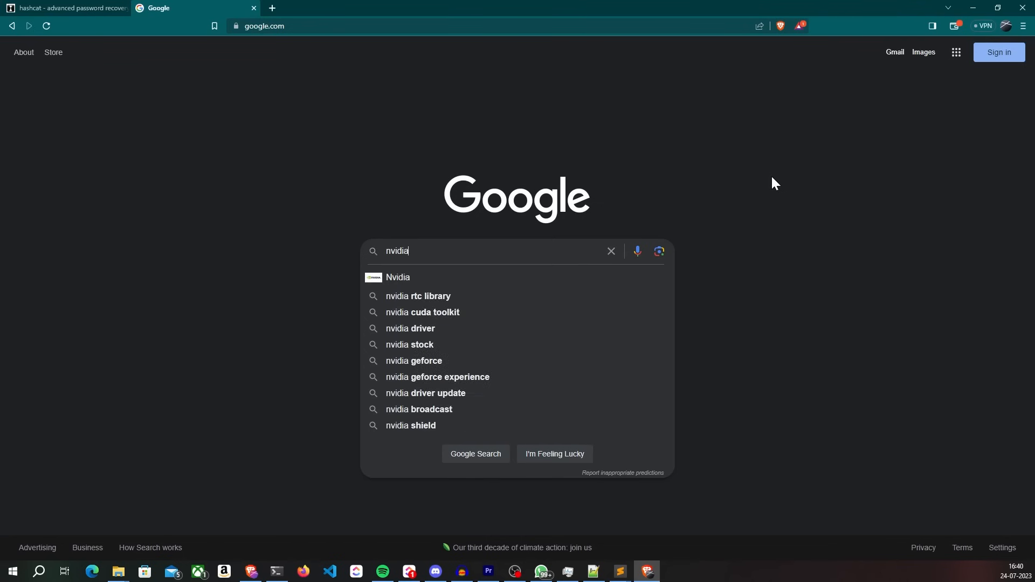
left_click(421, 313)
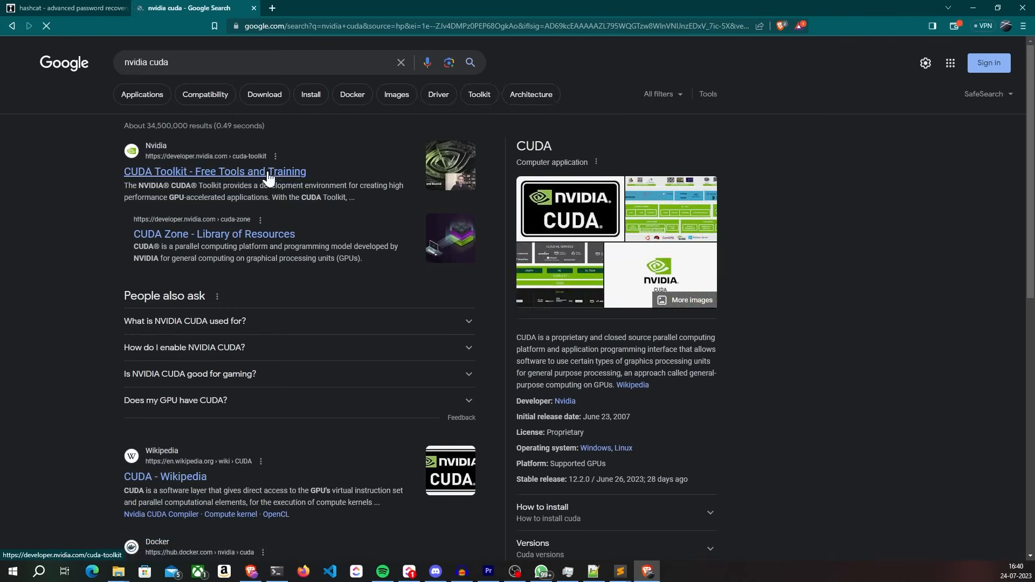
left_click(215, 172)
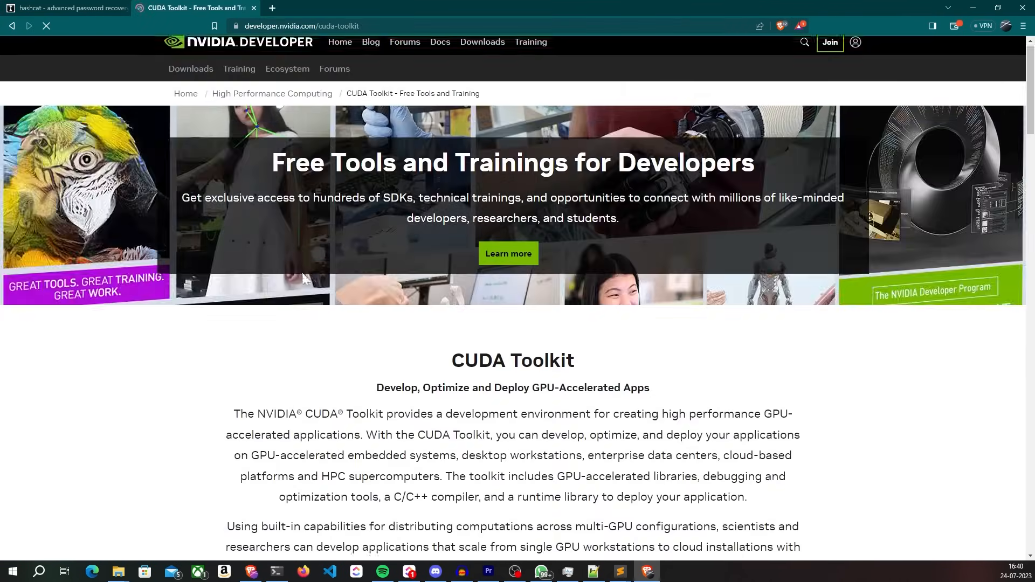
scroll("down", 3)
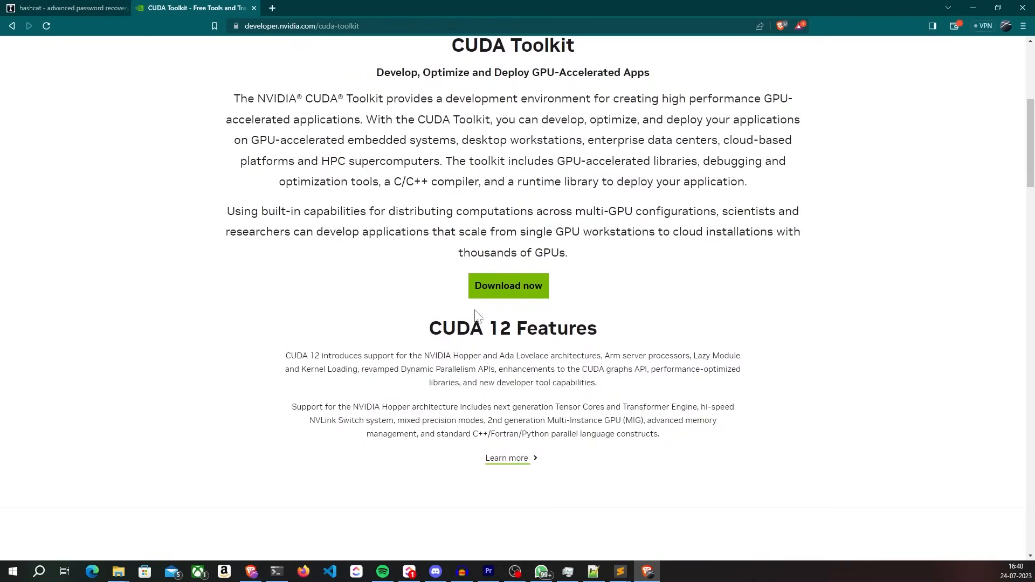
mouse_move(508, 292)
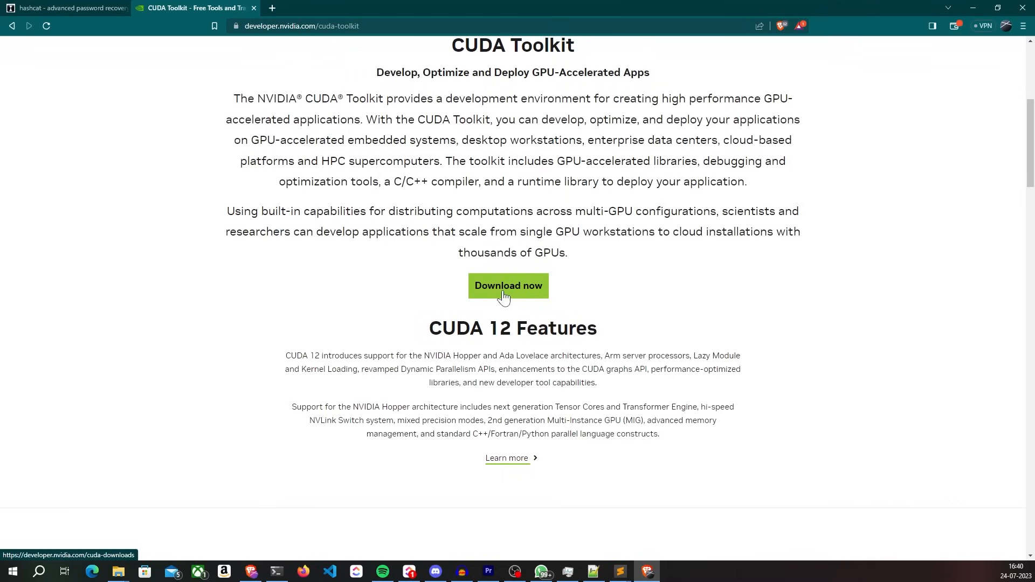
left_click(276, 571)
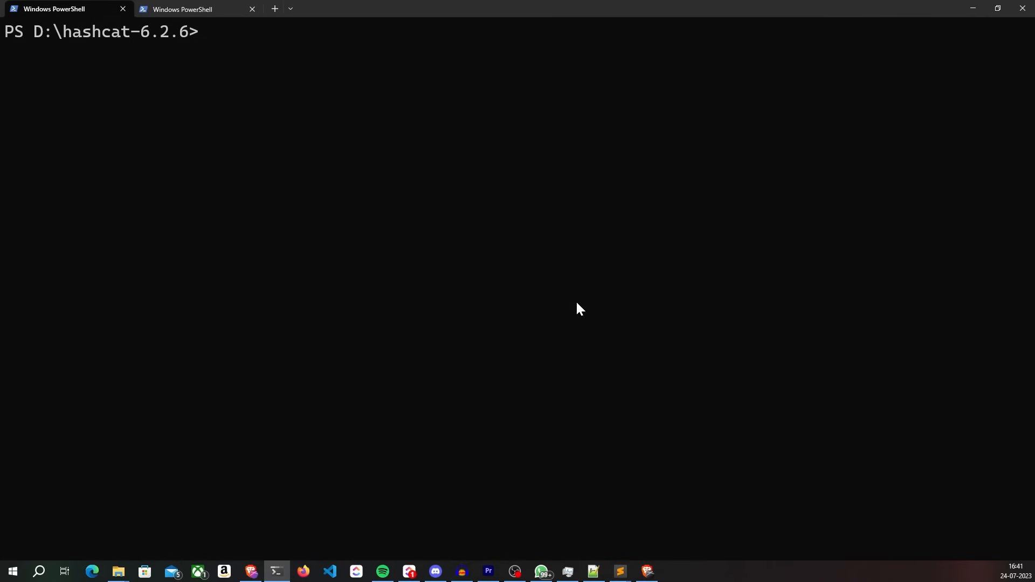
- Run .\hashcat.exe -I to check CUDA 12.2 and the RTX 3060 Laptop GPU
type(".\\hashcat.exe -I")
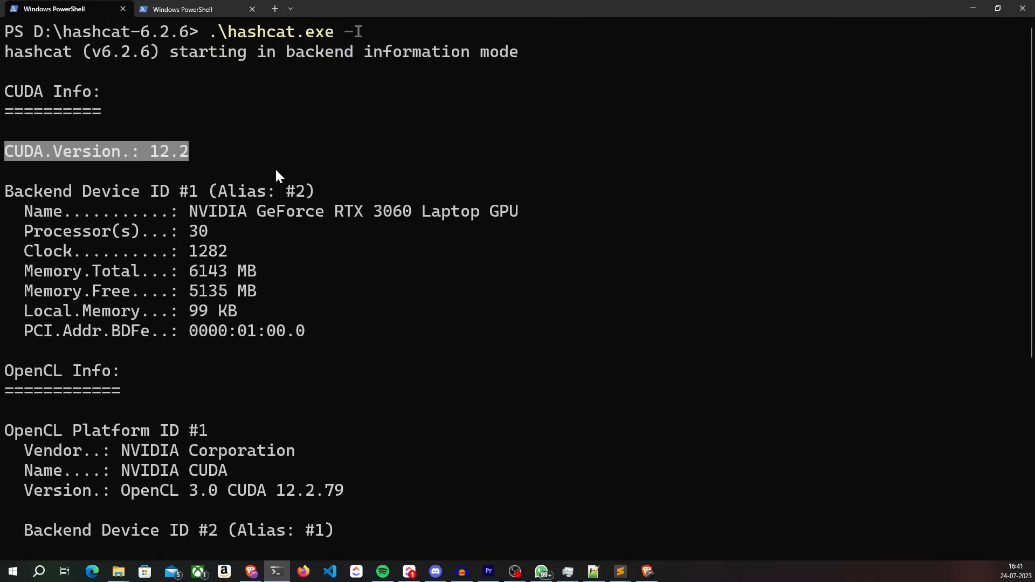
left_click(191, 9)
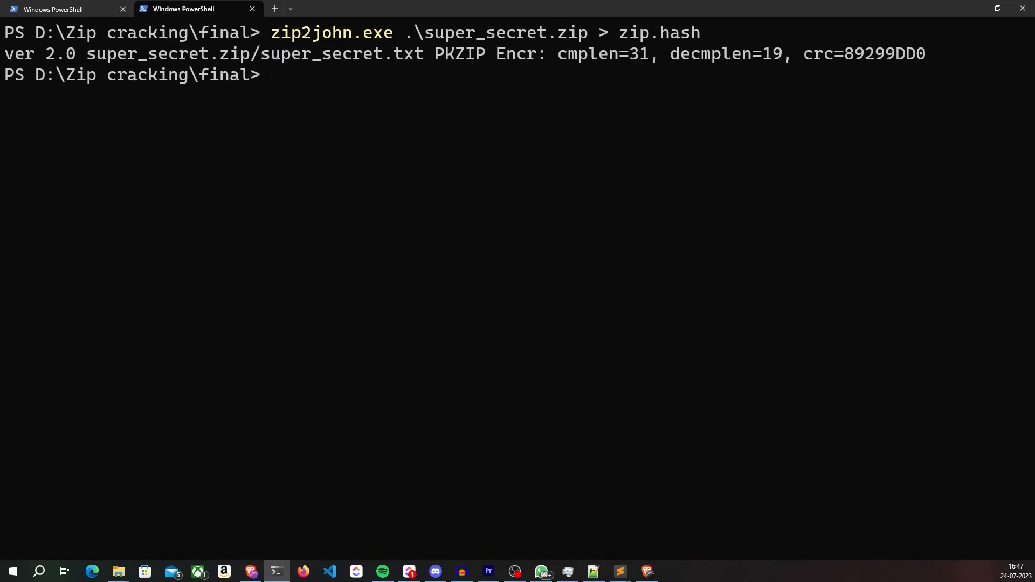
- Display zip.hash with type and select its $pkzip2$ hash string
type("type .\\zip.hash")
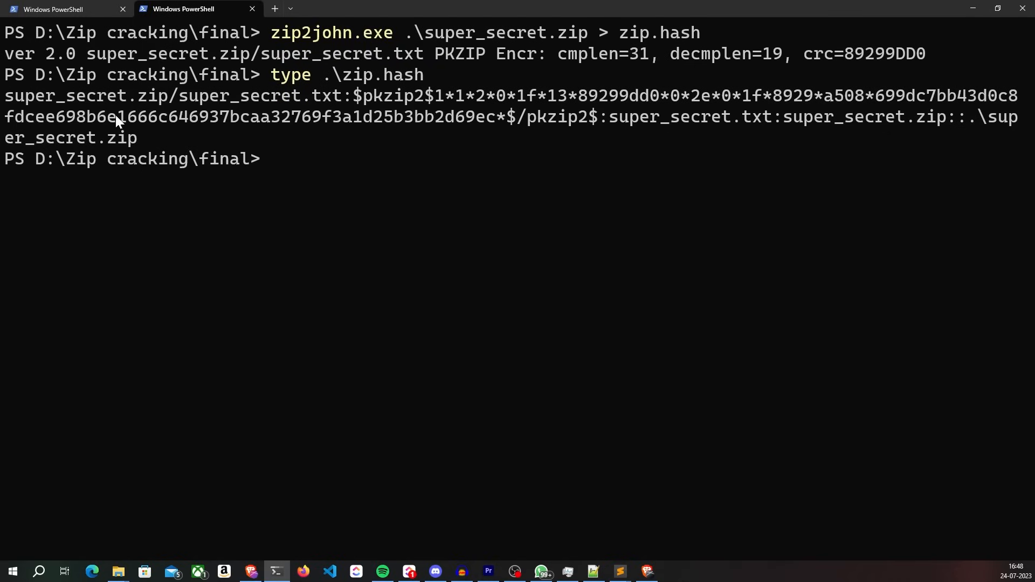
left_click_drag(6, 95, 138, 138)
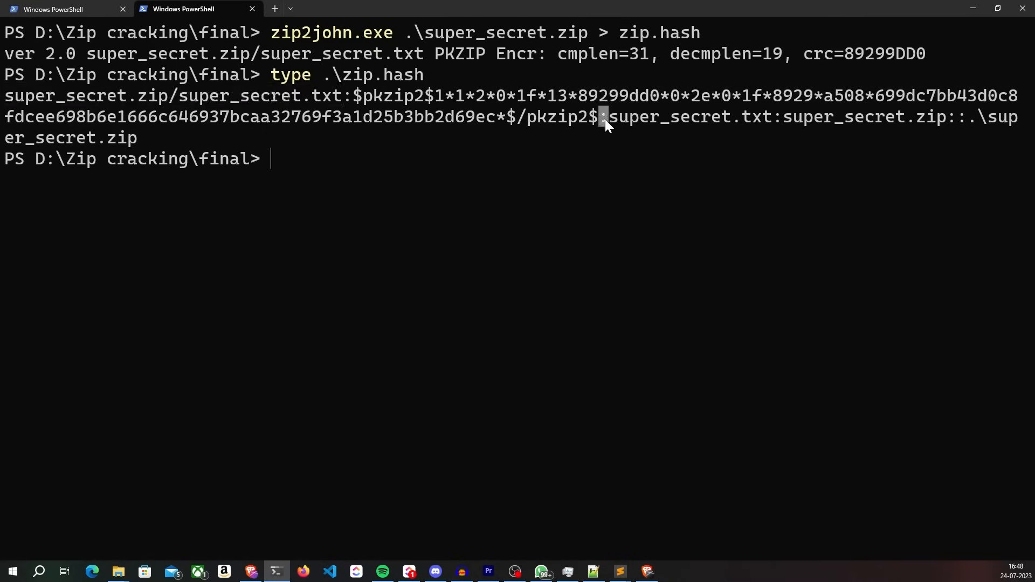
left_click(591, 571)
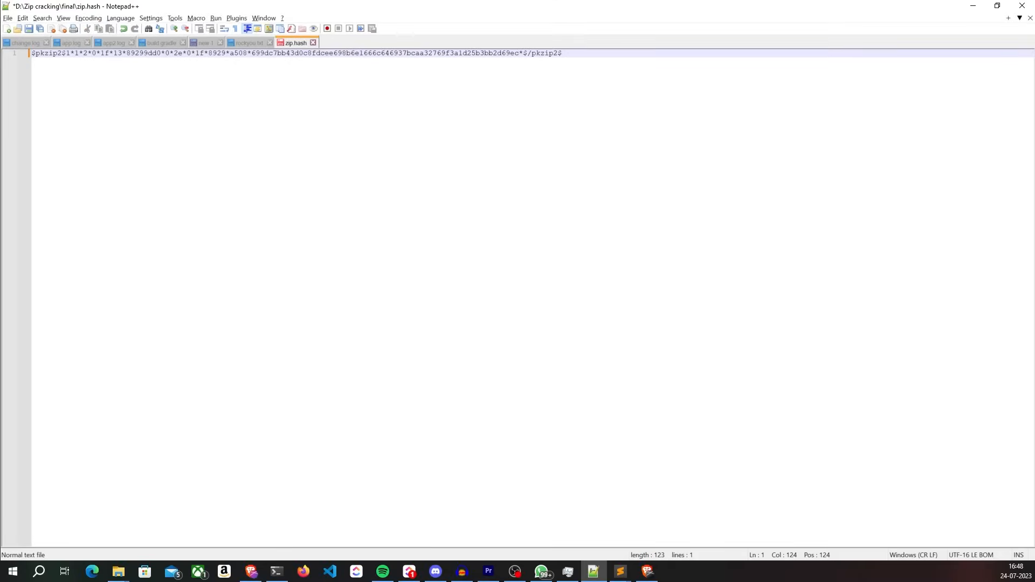
- Convert zip.hash to UTF-8 without BOM from the Encoding menu
left_click(87, 18)
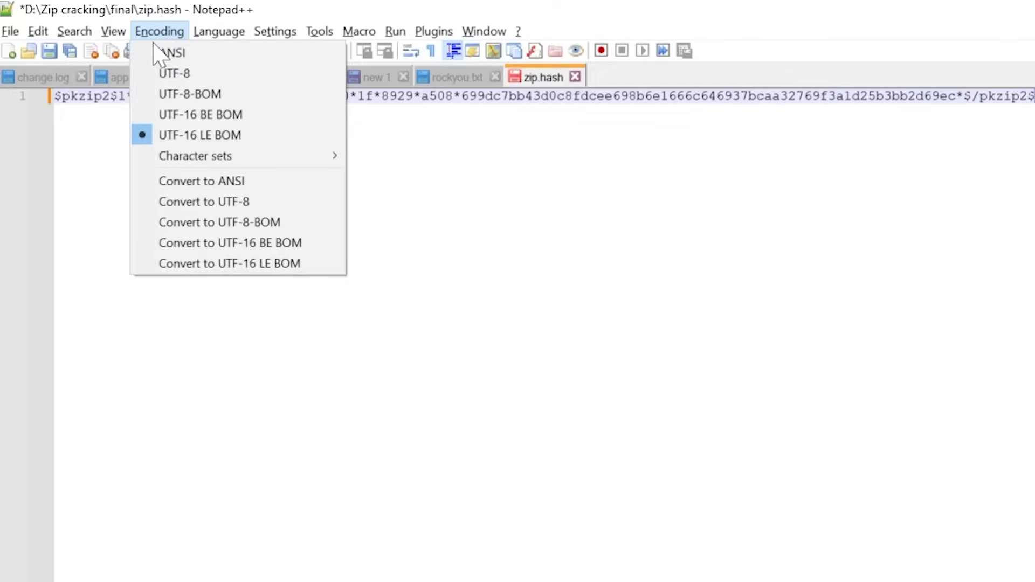
mouse_move(204, 201)
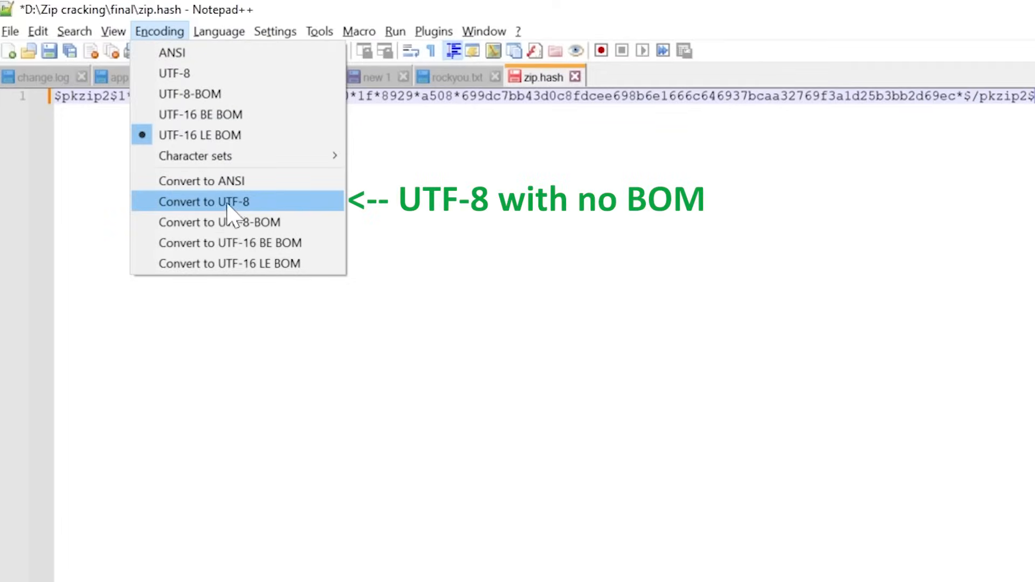
left_click(204, 201)
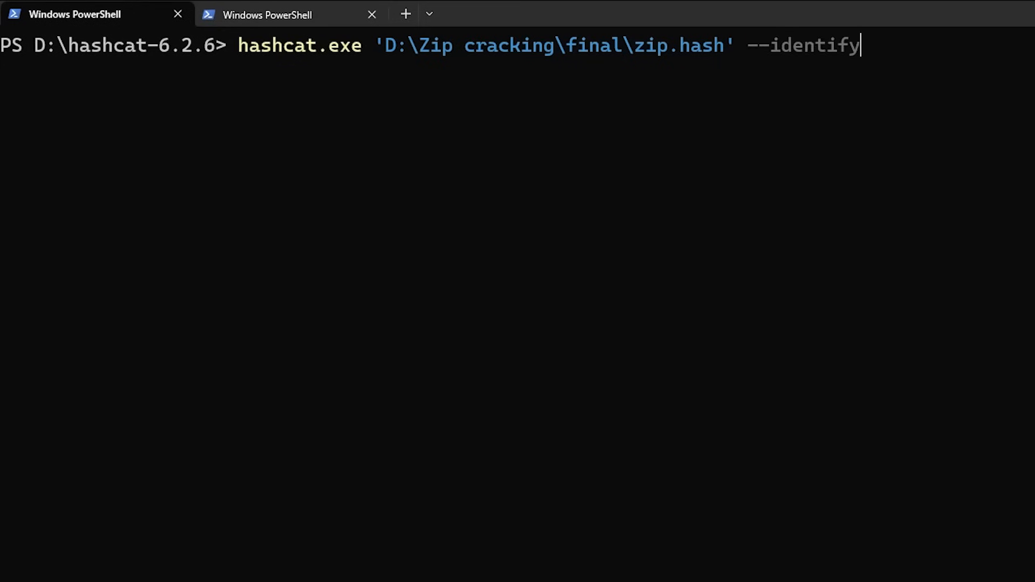
- Run hashcat --identify on zip.hash and highlight mode 17225 among the matches
key("Return")
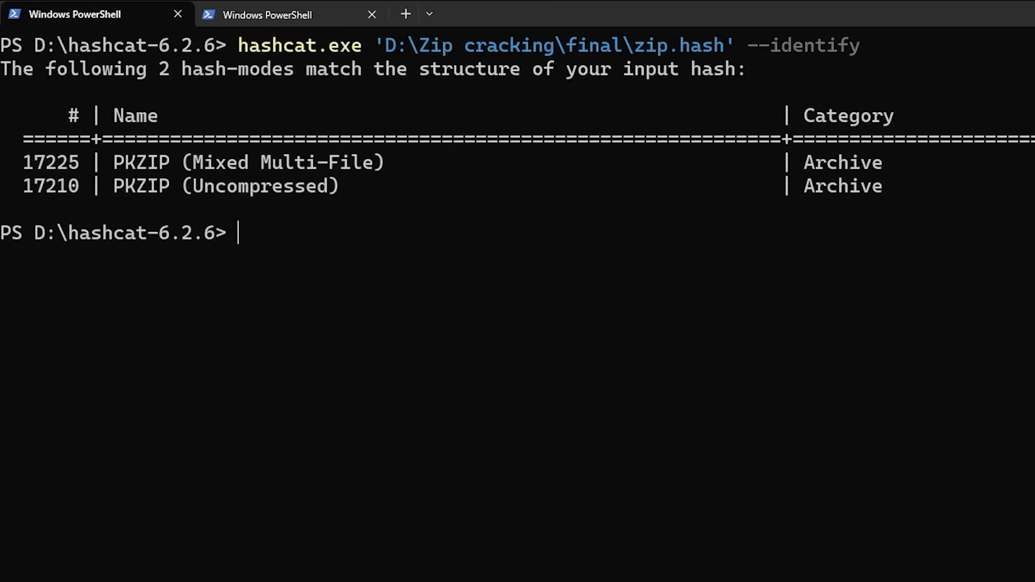
double_click(51, 162)
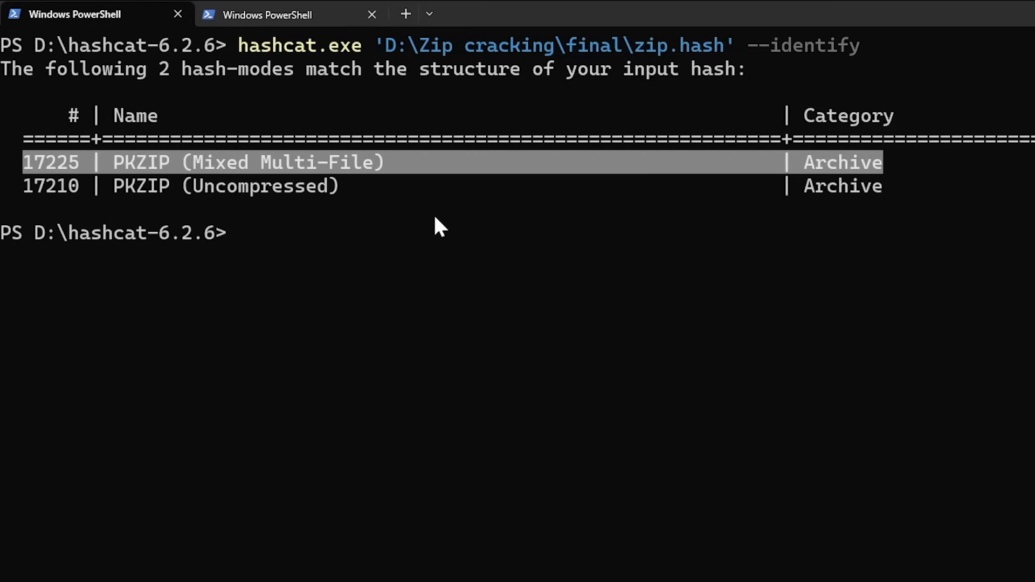
type(".\\hashcat.exe")
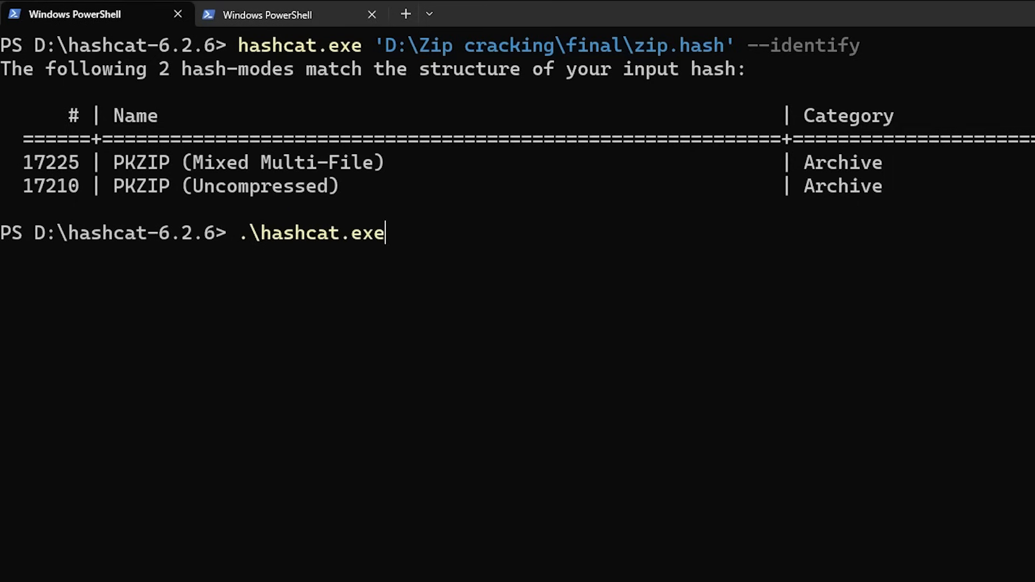
type("-m")
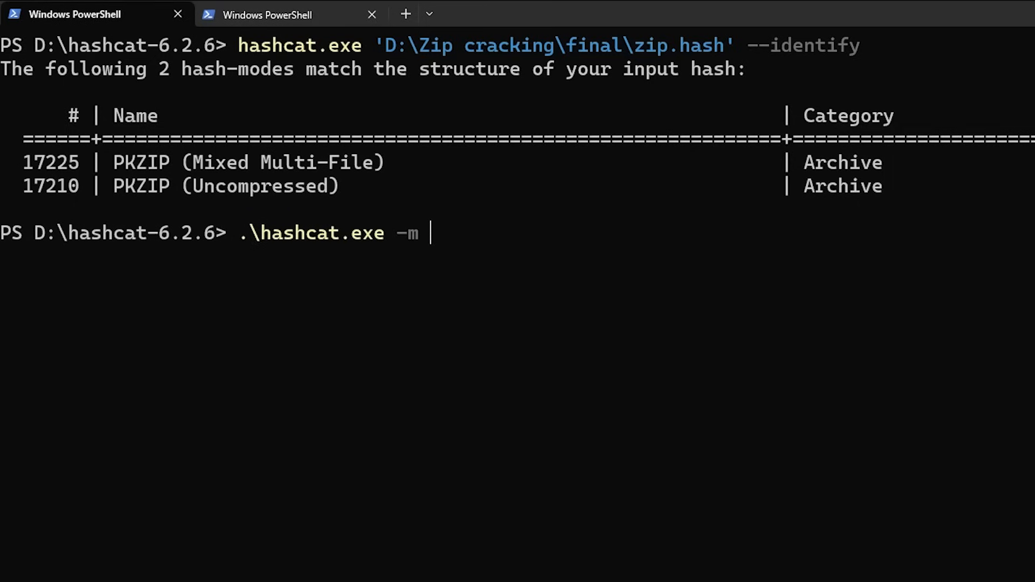
type("17225 'D:\\Zip cracking\\final\\zip.hash'")
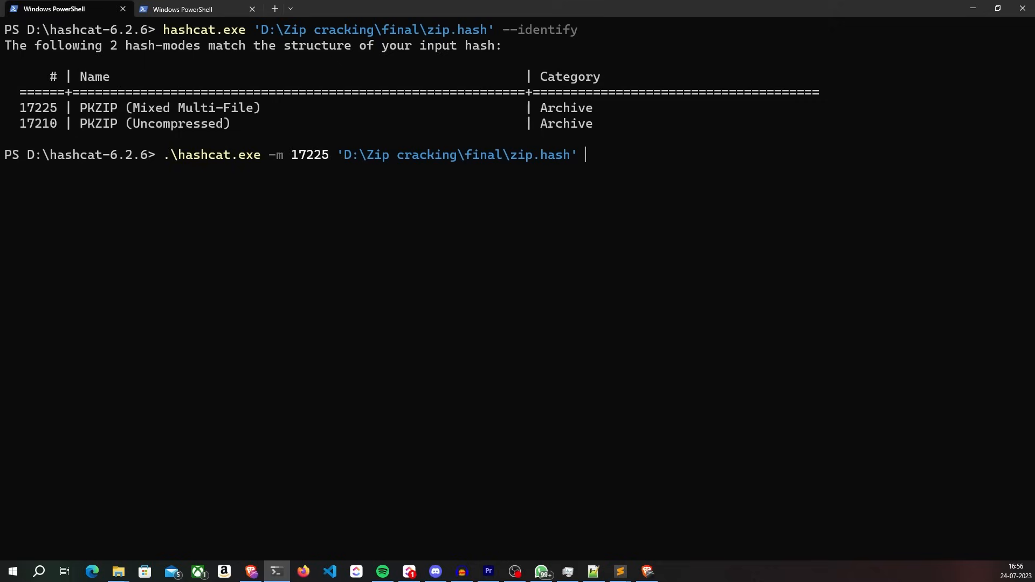
type("'D:\\Zip cracking\\'")
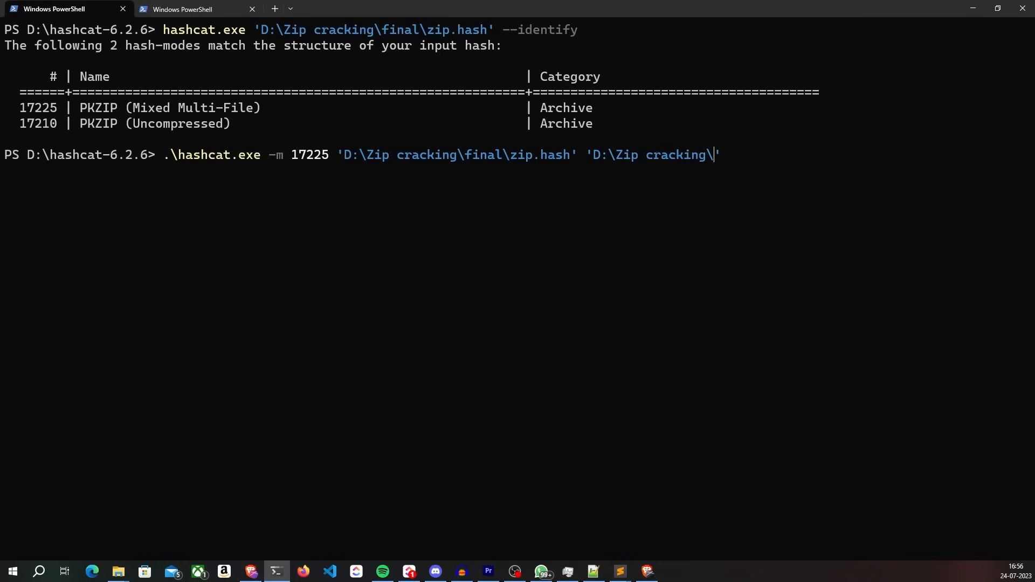
type("rockyou.txt'")
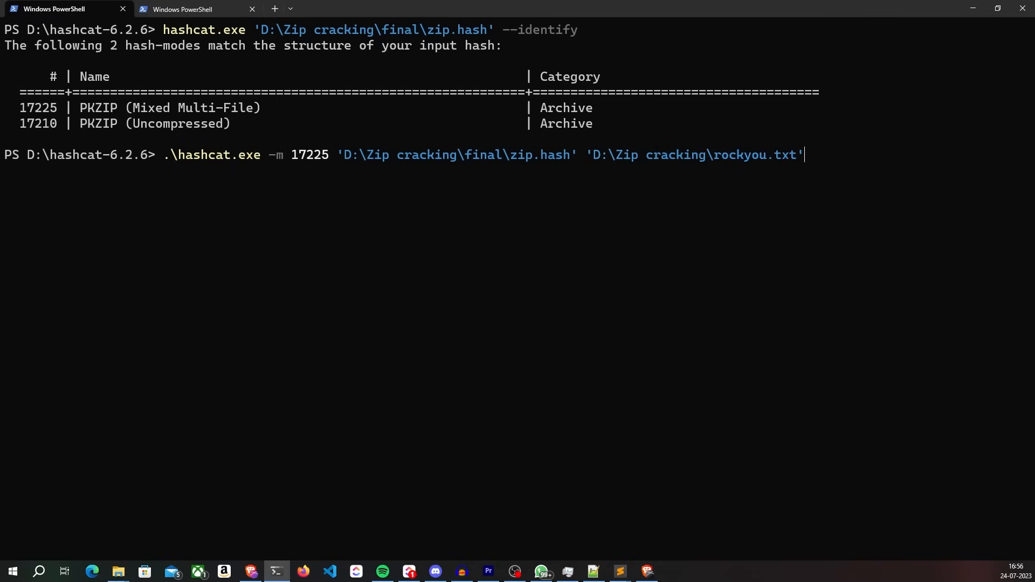
key("Return")
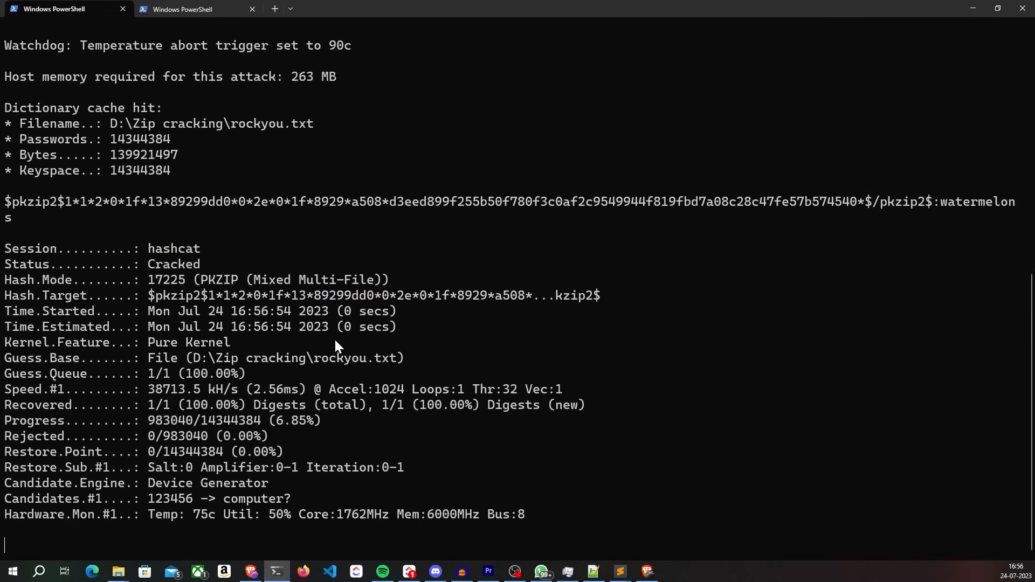
scroll("down", 3)
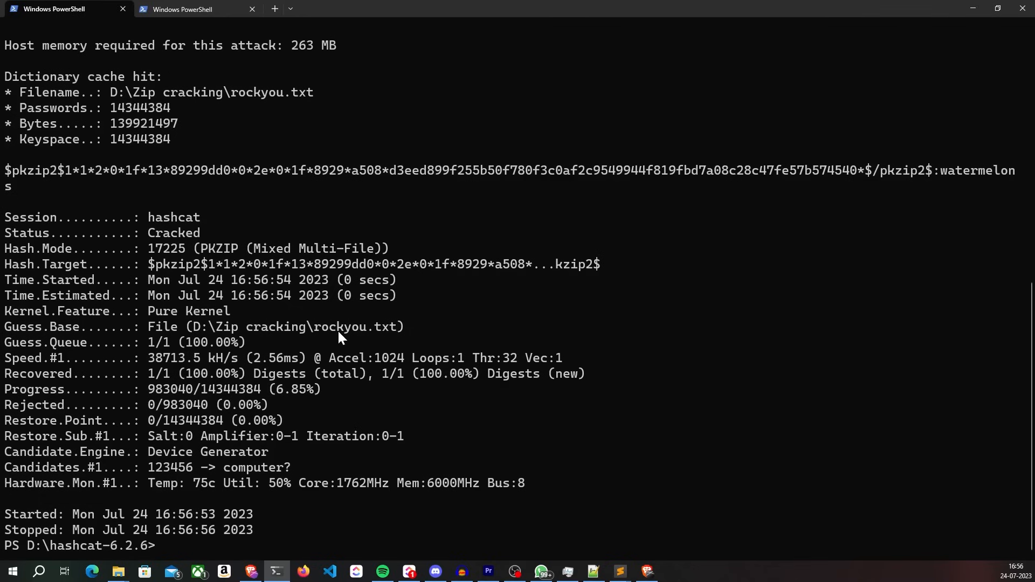
double_click(174, 233)
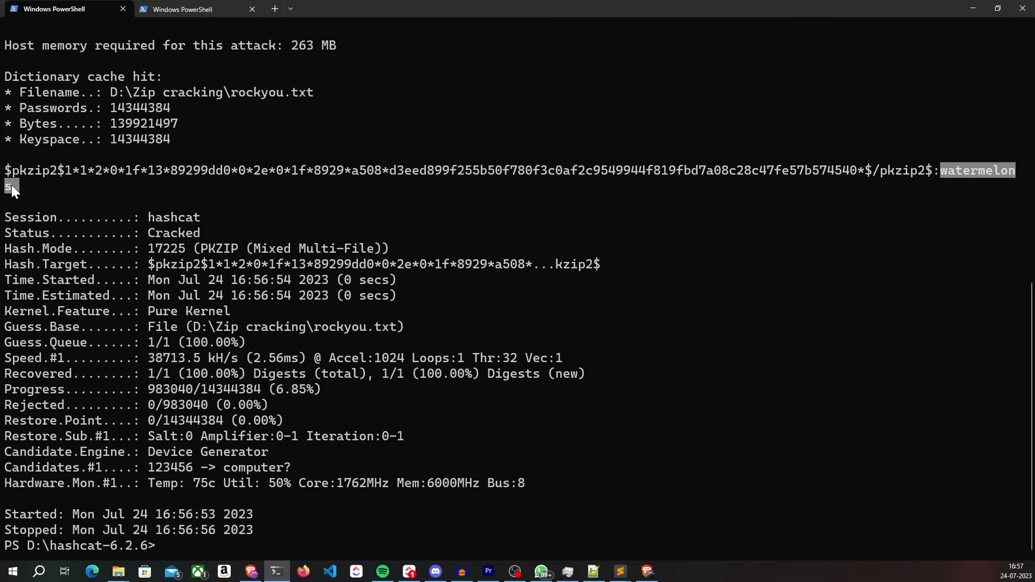
mouse_move(948, 177)
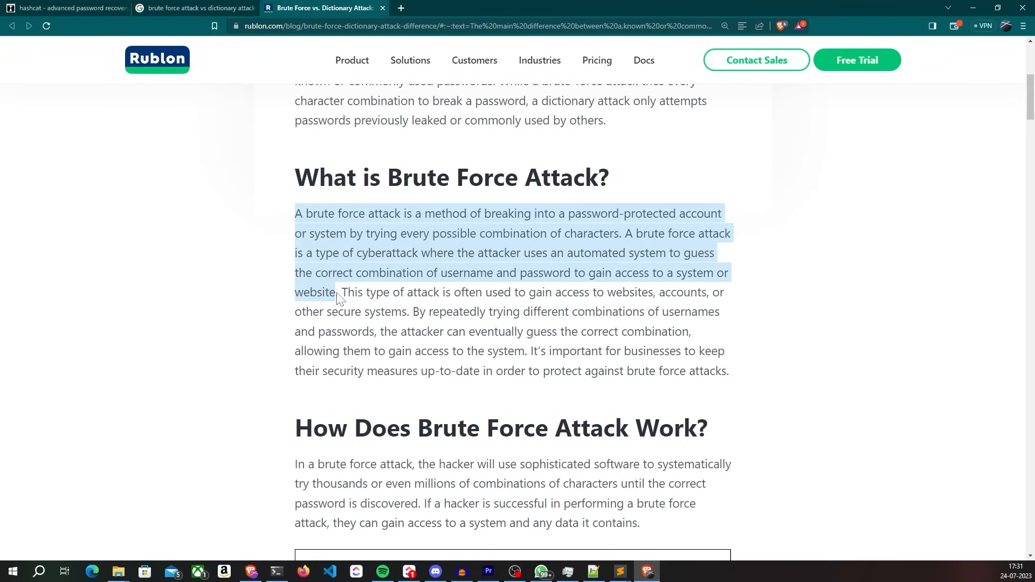
mouse_move(293, 324)
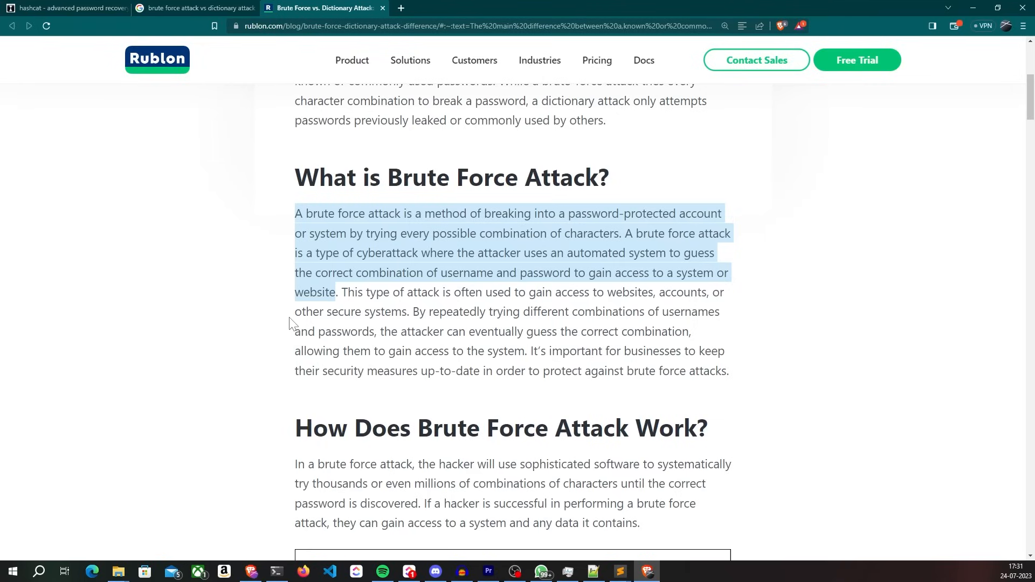
mouse_move(283, 317)
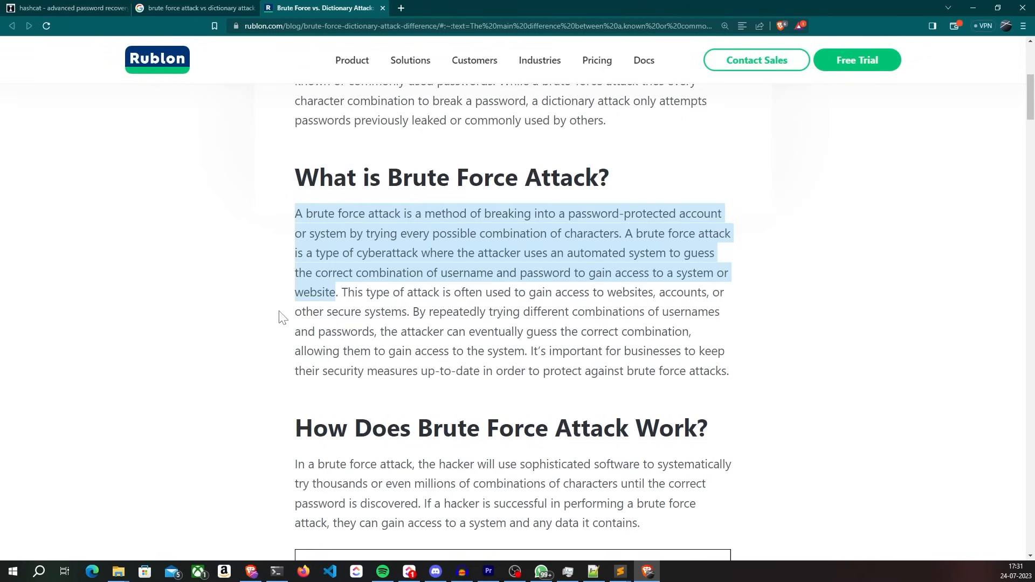
- Read the Rublon article's 'What is Brute Force Attack?' section in Brave
left_click(276, 571)
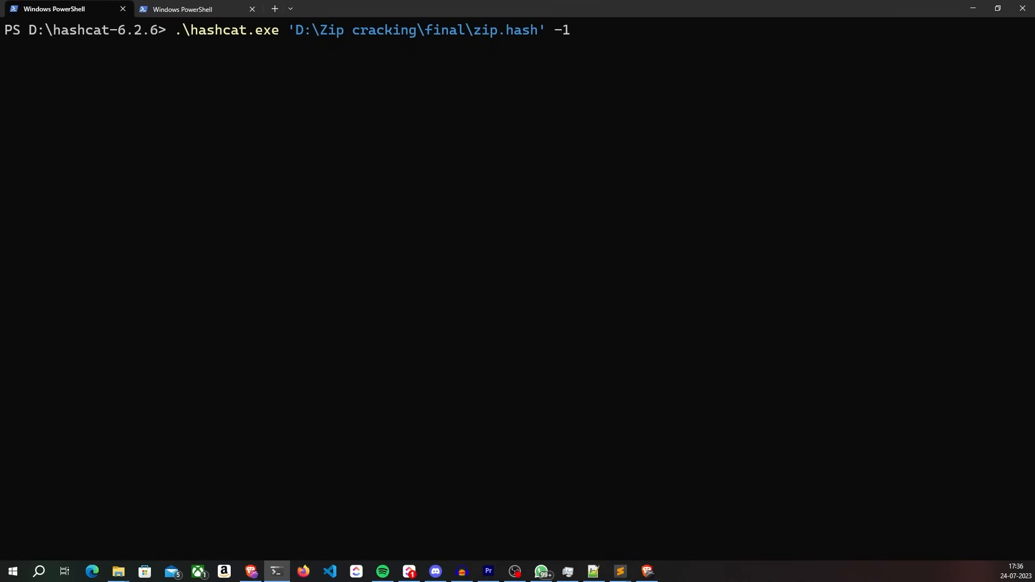
- Start a hashcat -a 3 mask attack on zip.hash with nine lowercase characters (?1 = ?l)
type("?")
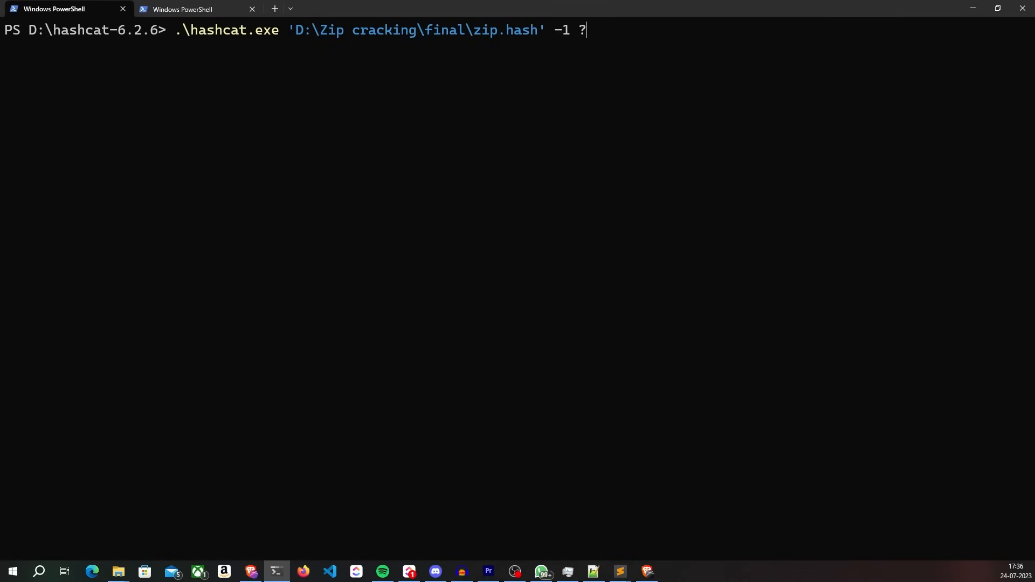
type("l ?1?1?1?1?1?1?1?1?1")
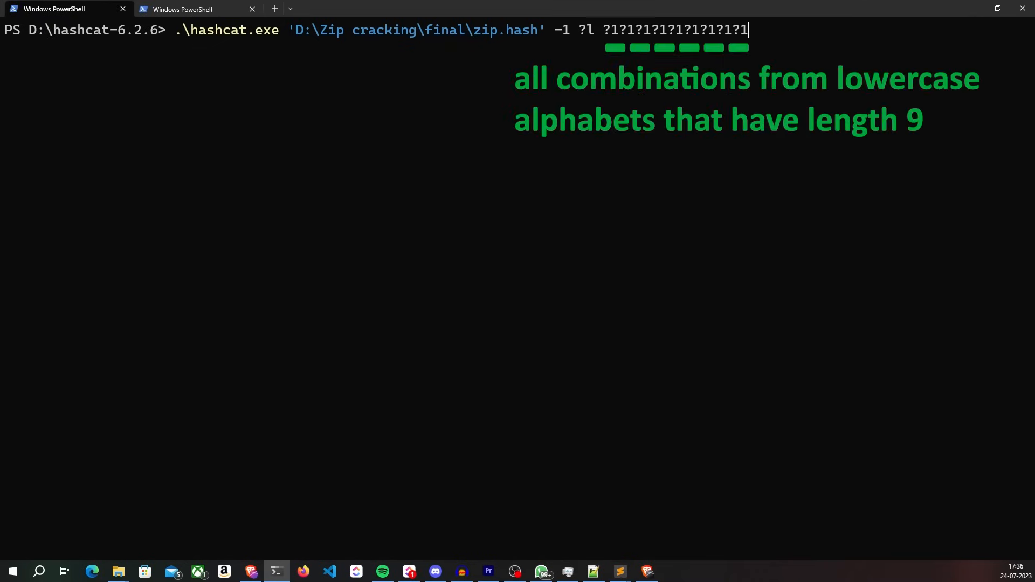
type("-a 3 -m 1722")
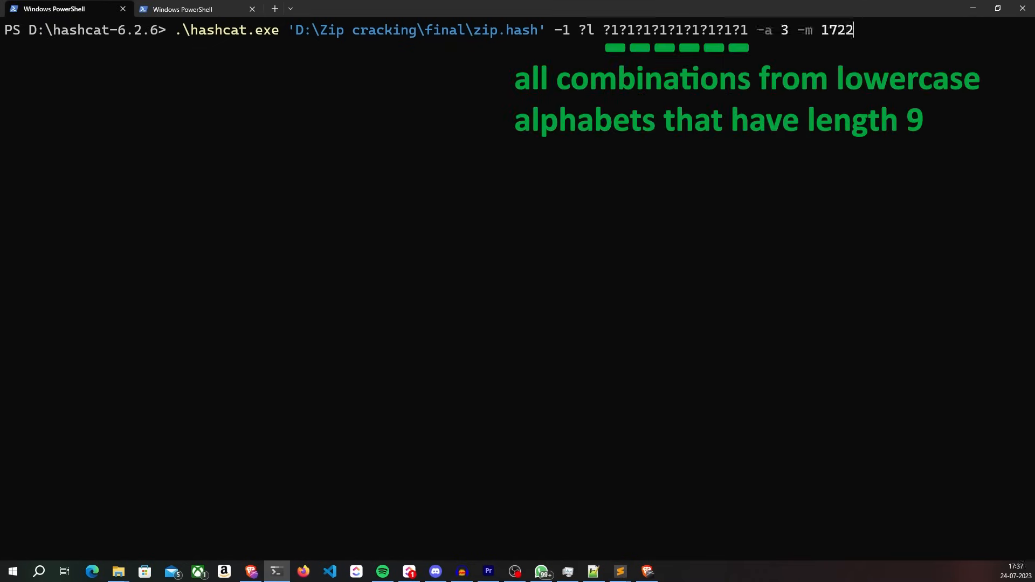
type("5")
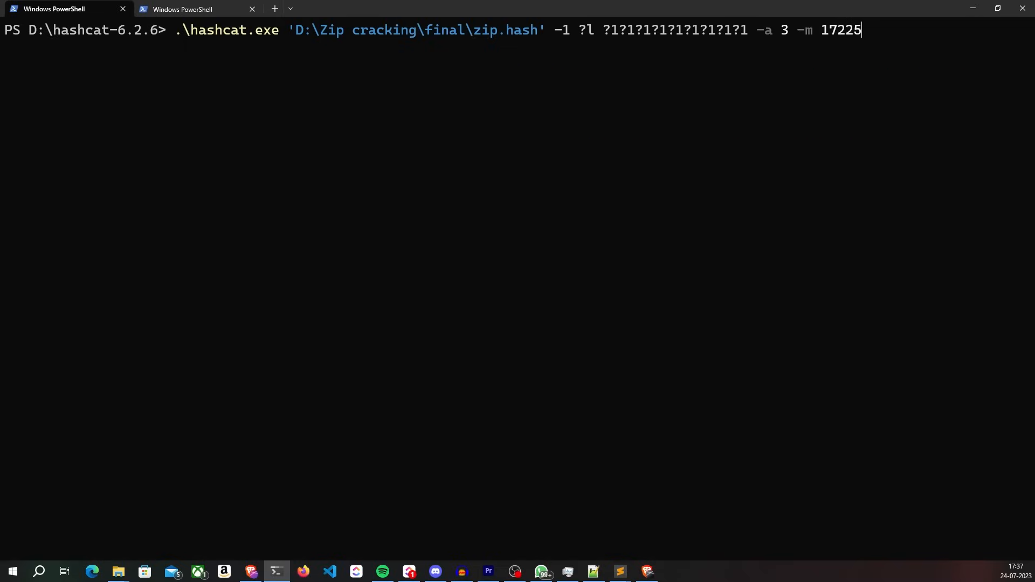
key("Return")
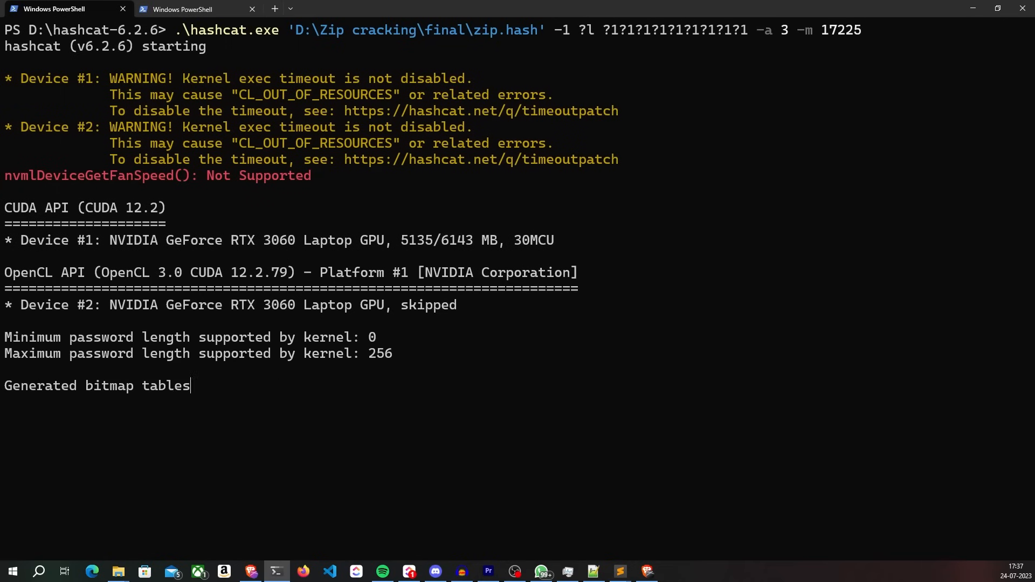
scroll("down", 3)
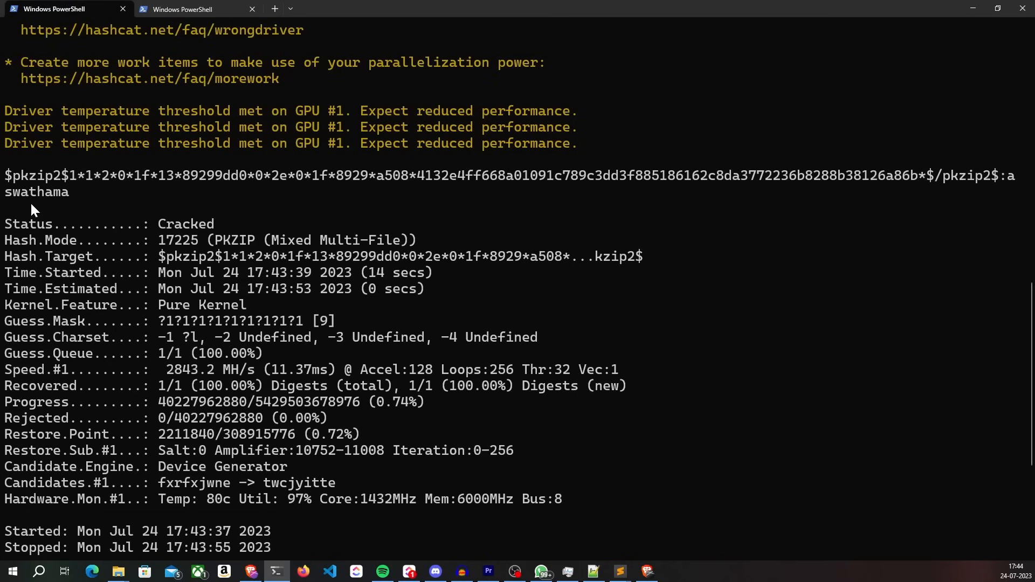
left_click_drag(5, 175, 118, 192)
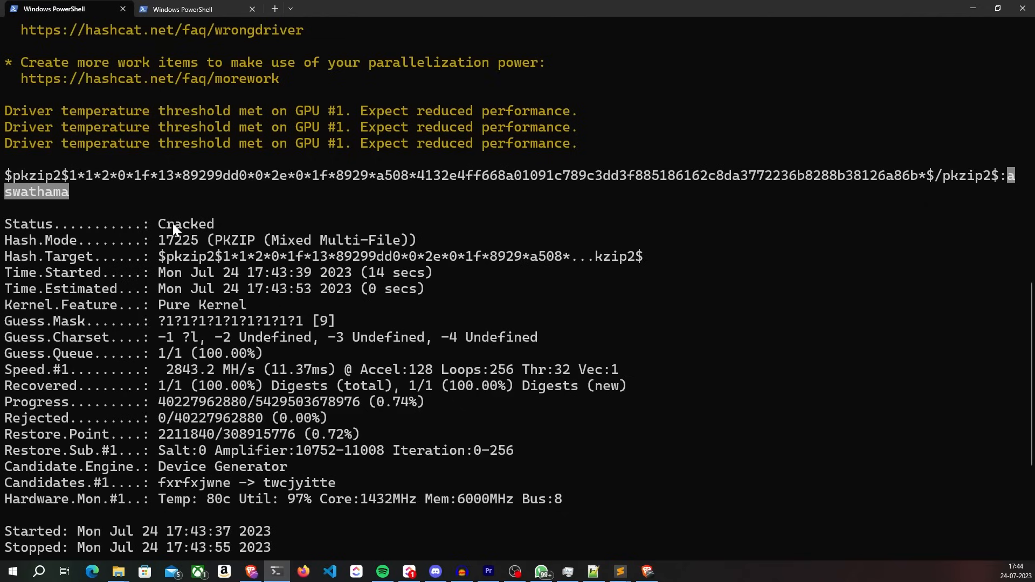
double_click(185, 224)
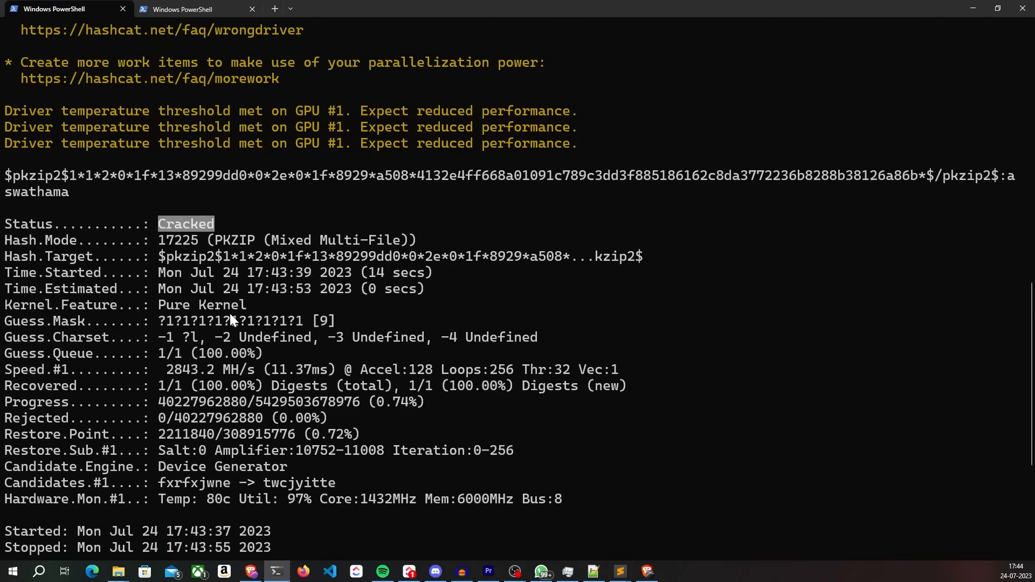